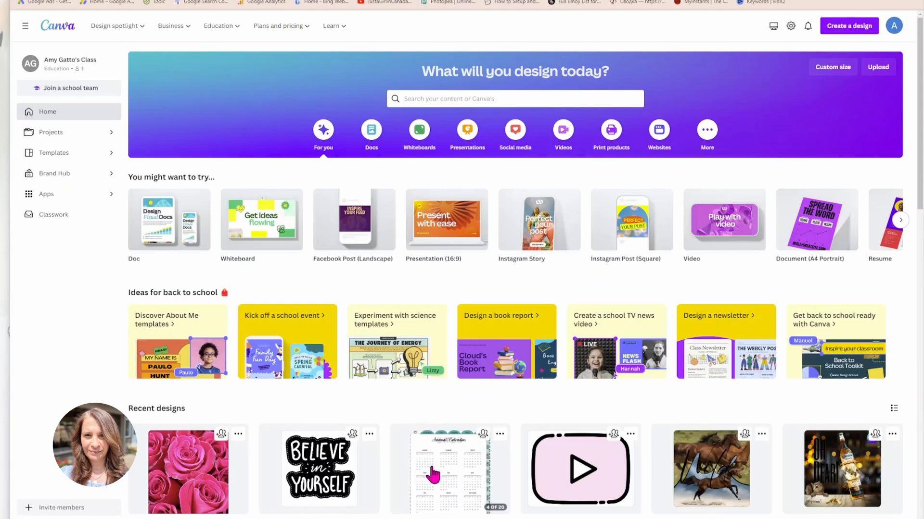
# - Start a new blank Instagram Post (Square) design from Create a design
pyautogui.click(849, 25)
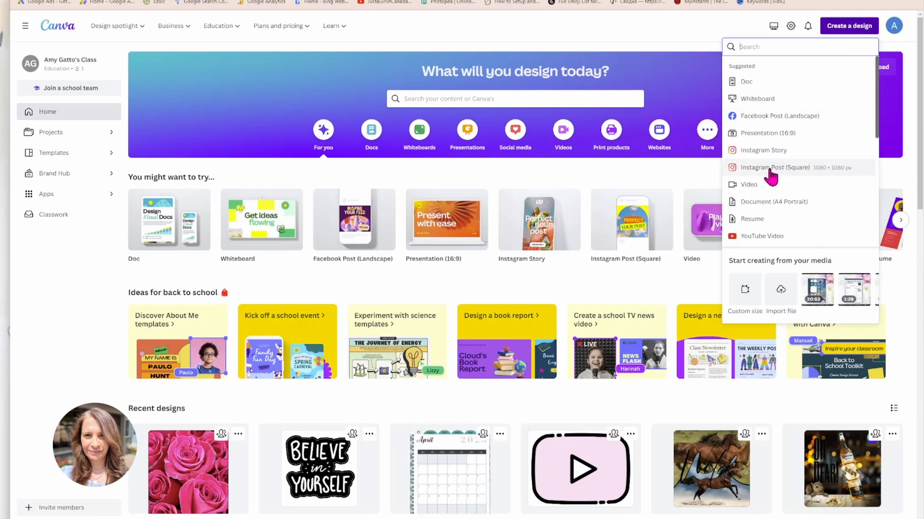
pyautogui.click(777, 172)
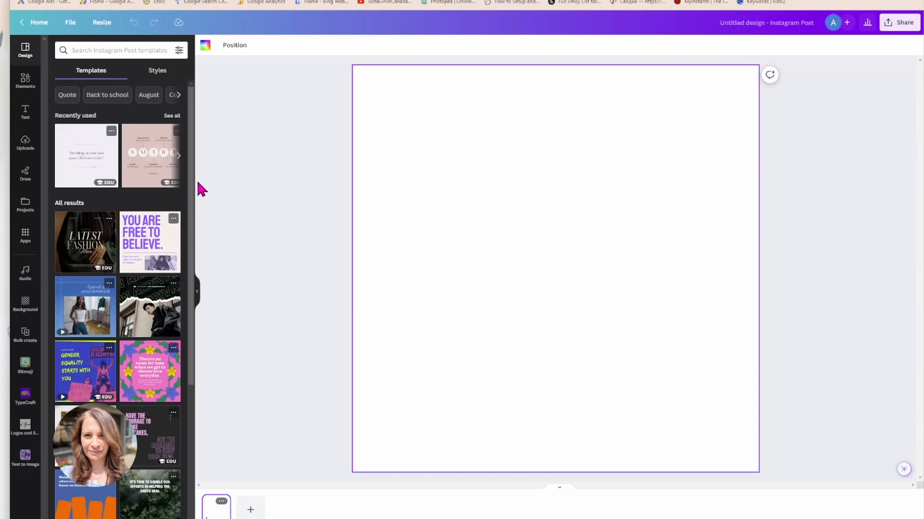
# - Search Elements for 'horse' and add the galloping horse photo spanning the post width
pyautogui.click(25, 81)
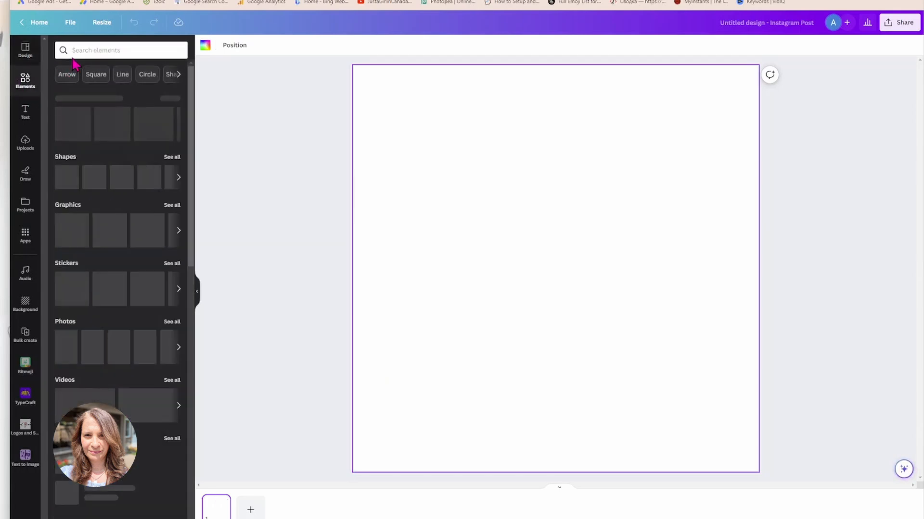
pyautogui.click(121, 50)
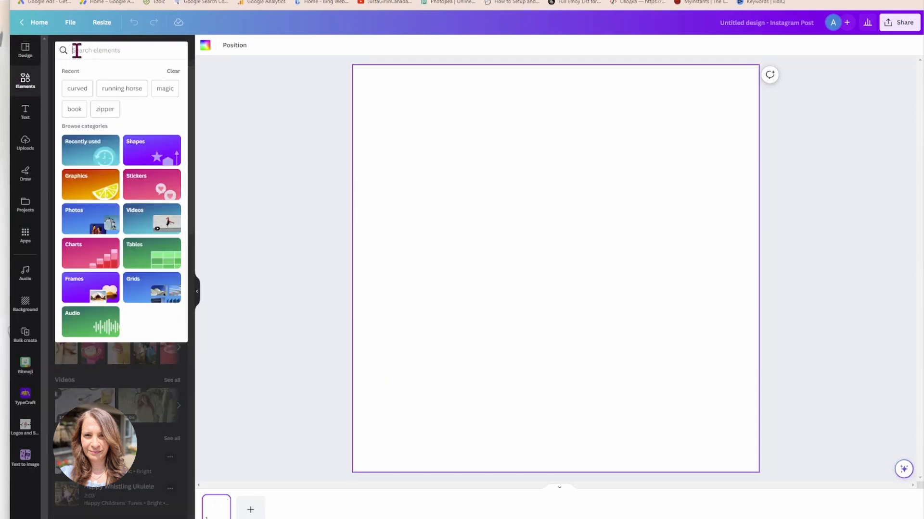
pyautogui.write('horse')
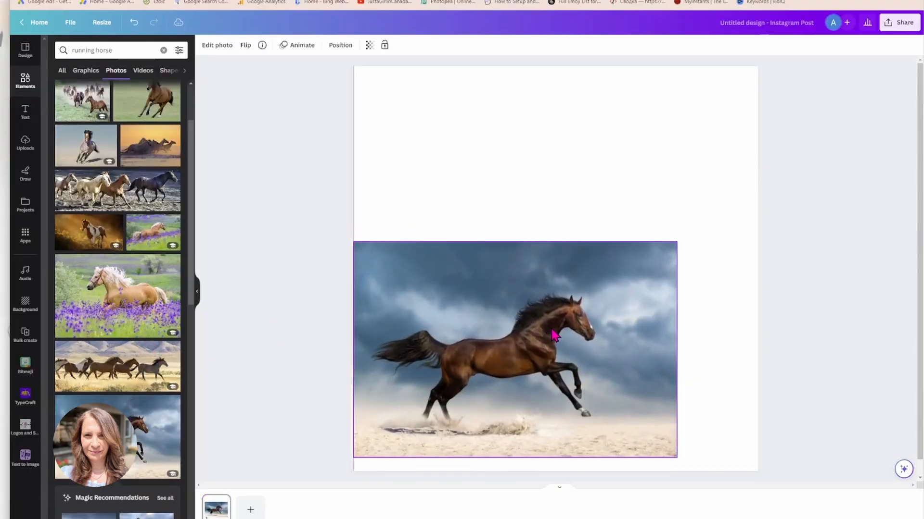
pyautogui.click(552, 335)
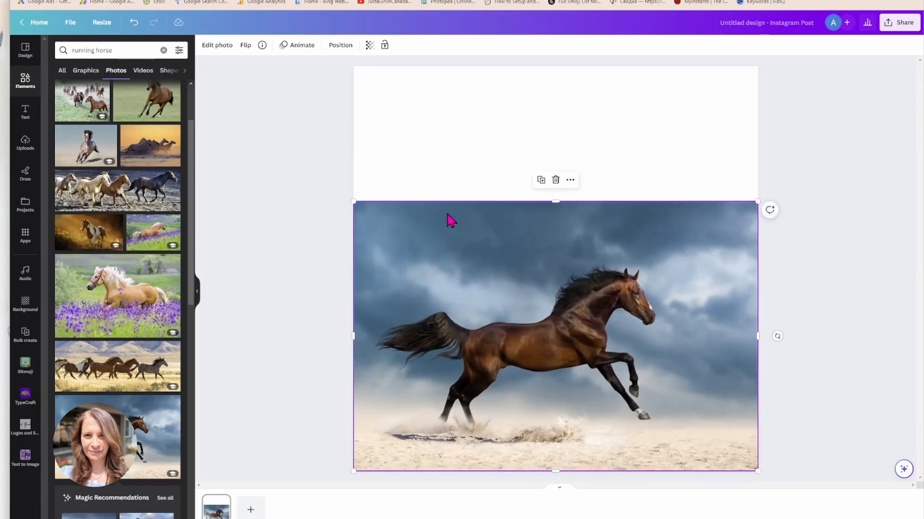
pyautogui.moveTo(25, 111)
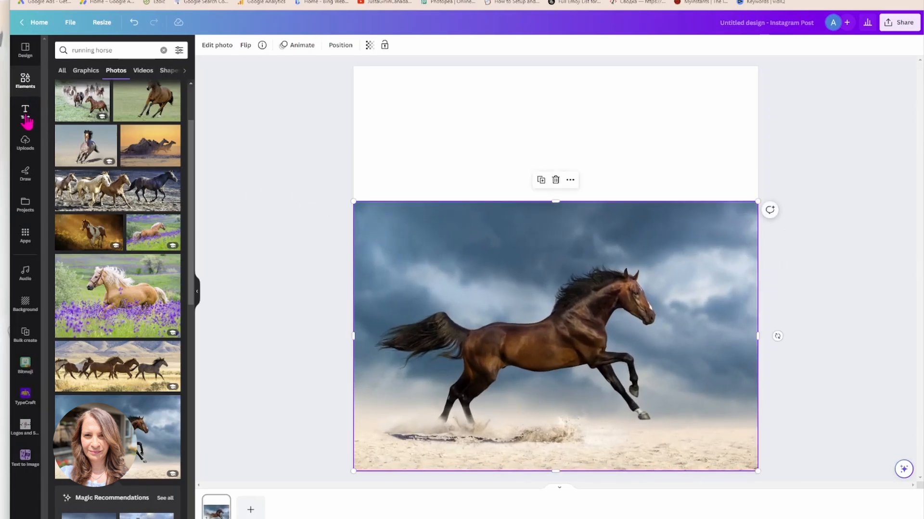
# - Add a 'Wild' heading in Eyesome Script and enlarge it over the horse photo
pyautogui.click(25, 112)
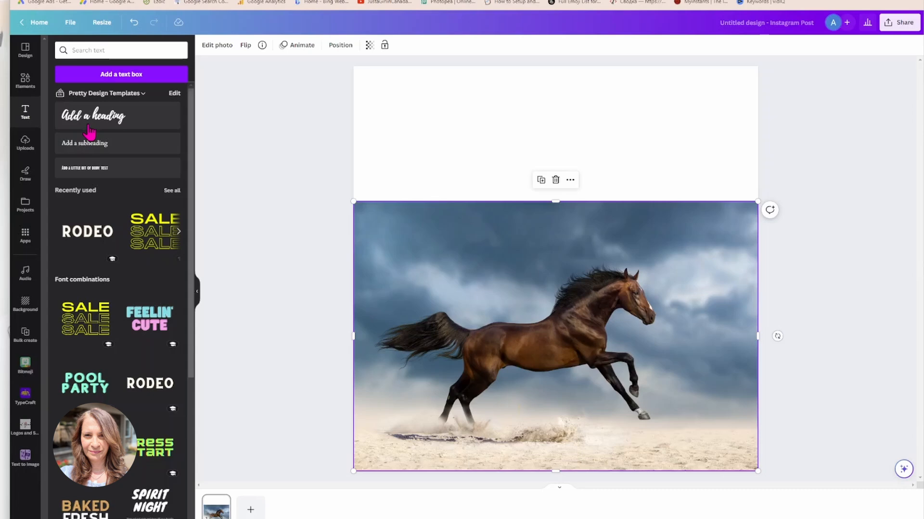
pyautogui.click(92, 115)
pyautogui.write('Wild')
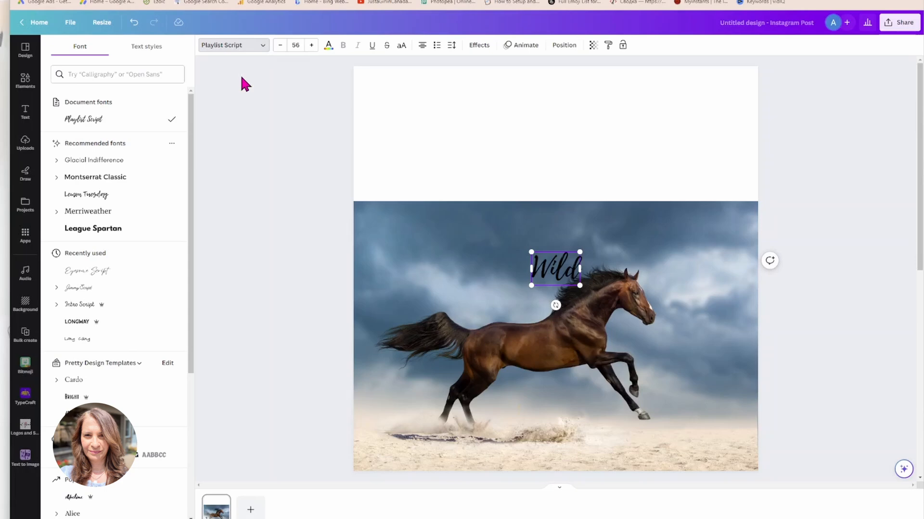
pyautogui.click(86, 271)
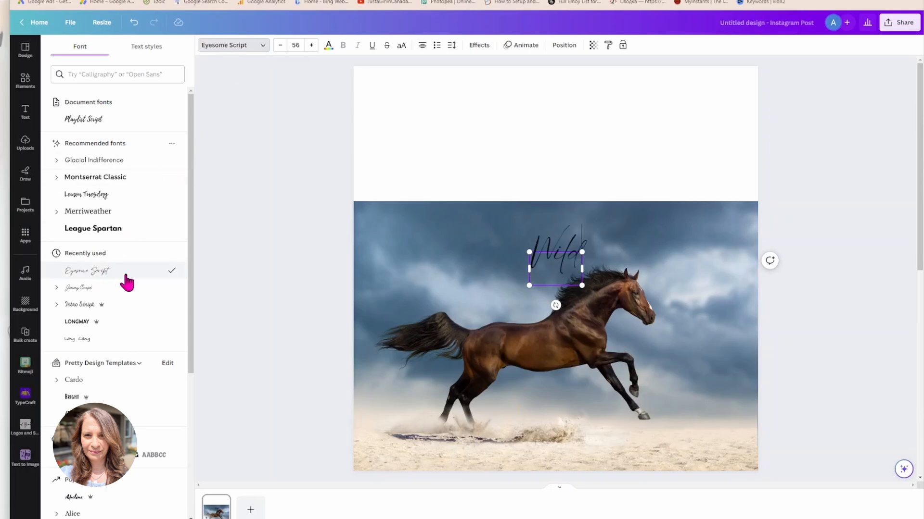
pyautogui.click(558, 277)
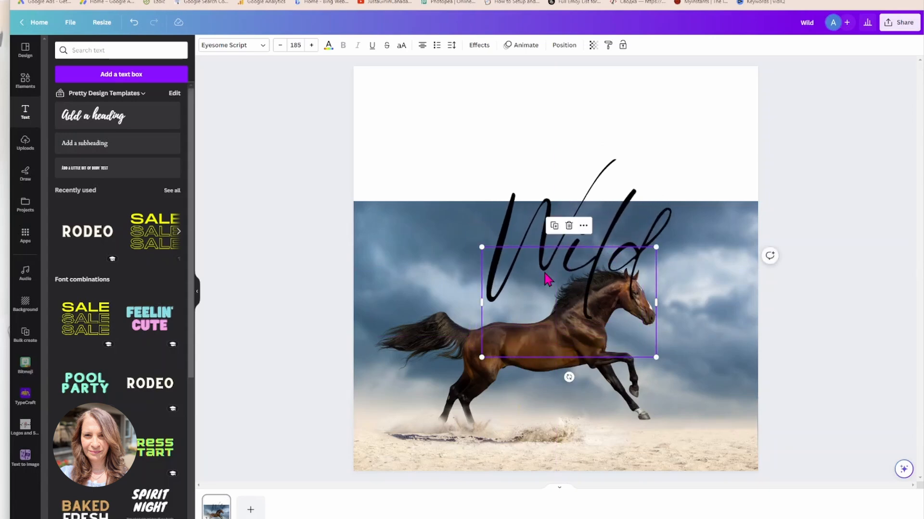
# - Enlarge and slightly tilt the Wild lettering, then scale it and the photo up together
pyautogui.moveTo(481, 247); pyautogui.dragTo(405, 200)
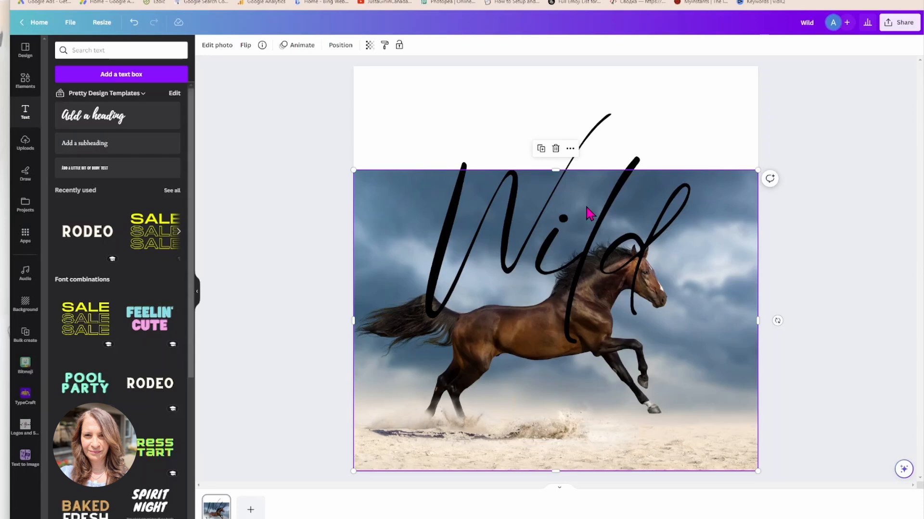
pyautogui.moveTo(579, 225)
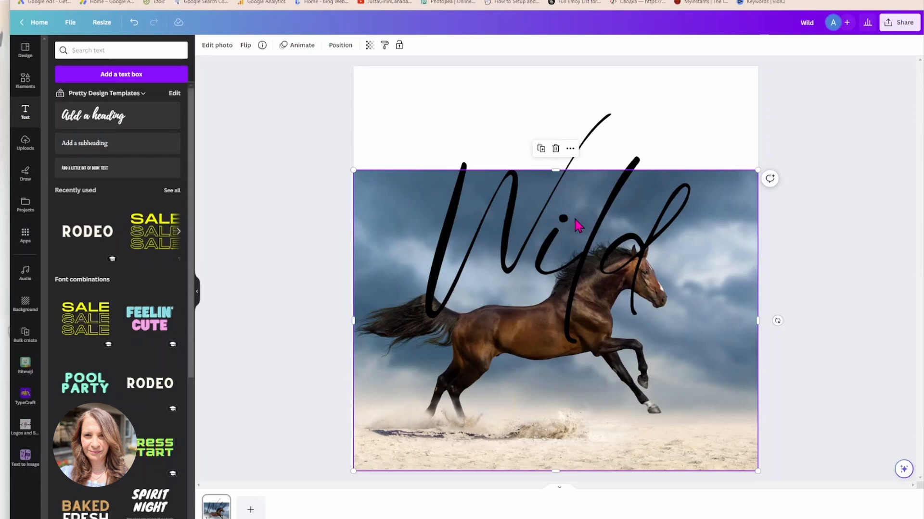
pyautogui.moveTo(527, 342)
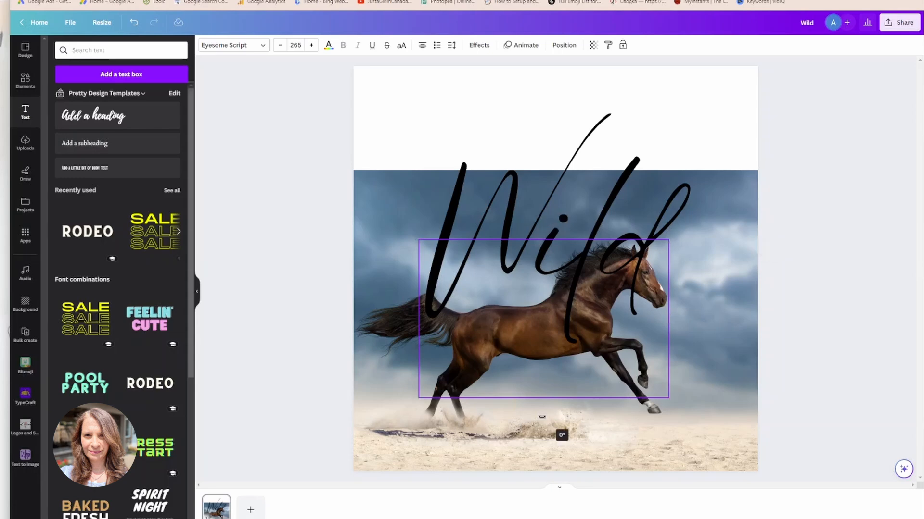
pyautogui.click(563, 277)
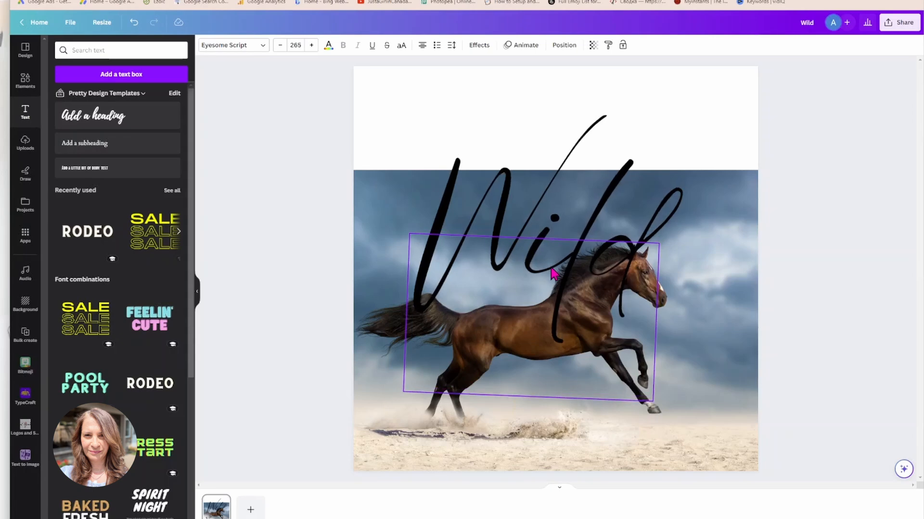
pyautogui.click(554, 274)
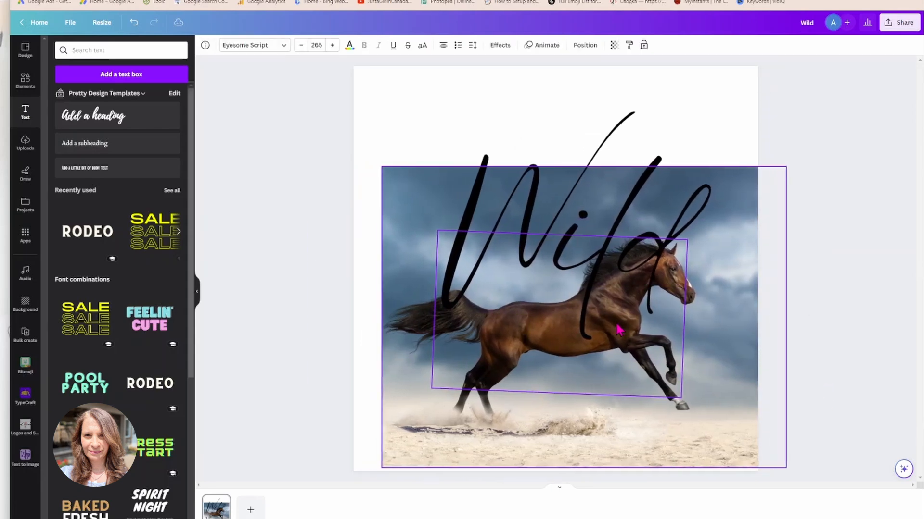
pyautogui.moveTo(382, 467); pyautogui.dragTo(356, 480)
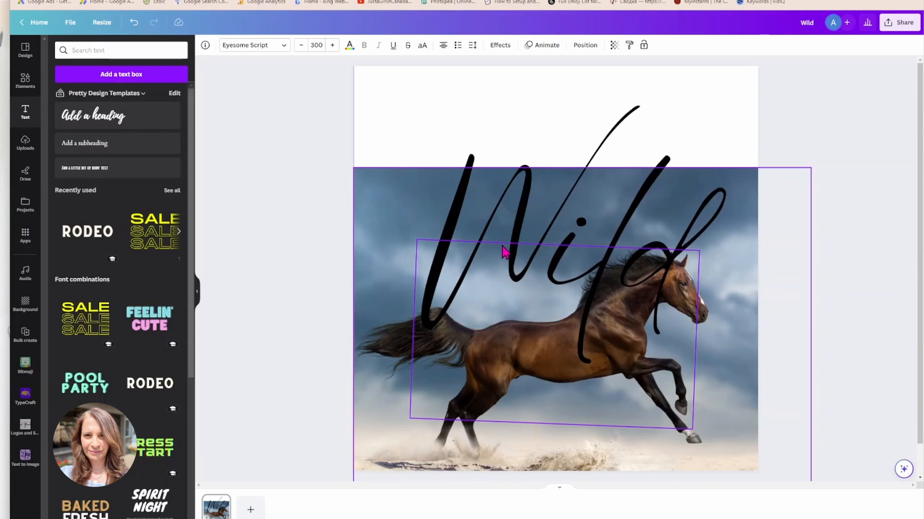
pyautogui.click(501, 245)
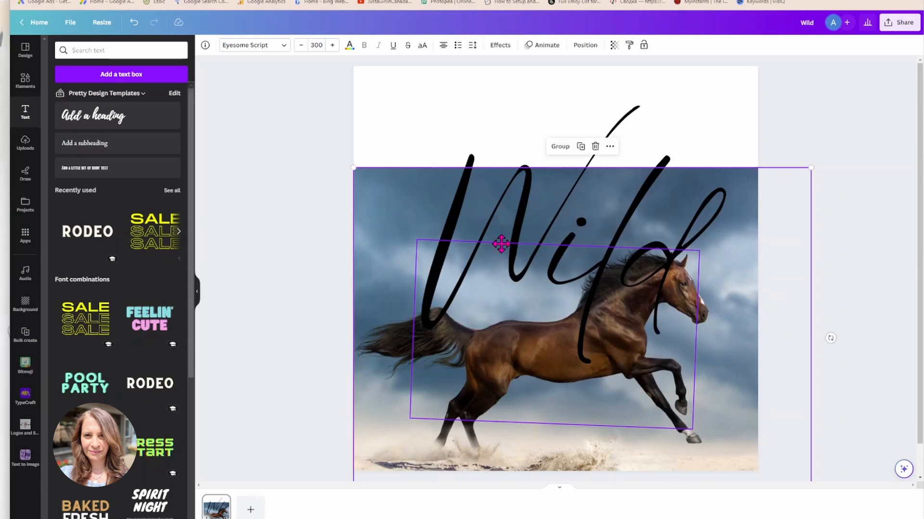
pyautogui.moveTo(829, 125)
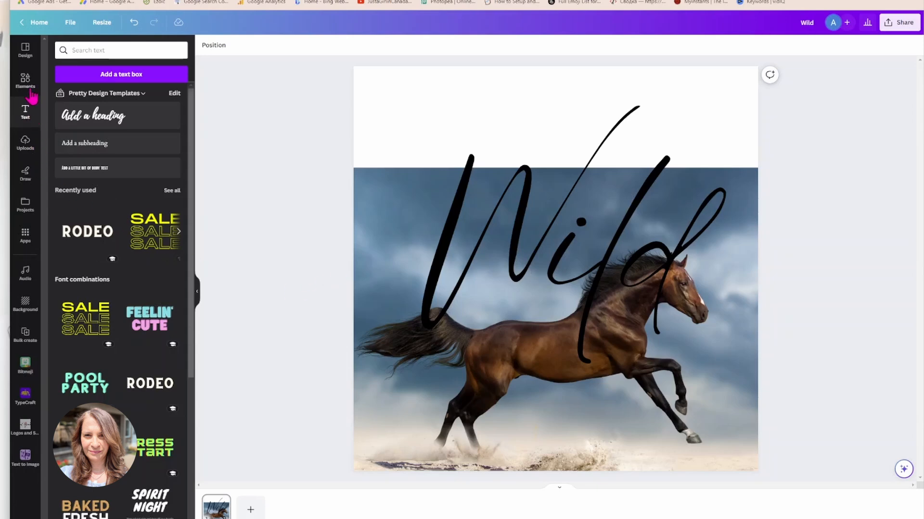
# - Search Elements for 'curved line', add the graphic near the horse's head and flip it vertically
pyautogui.write('running horse')
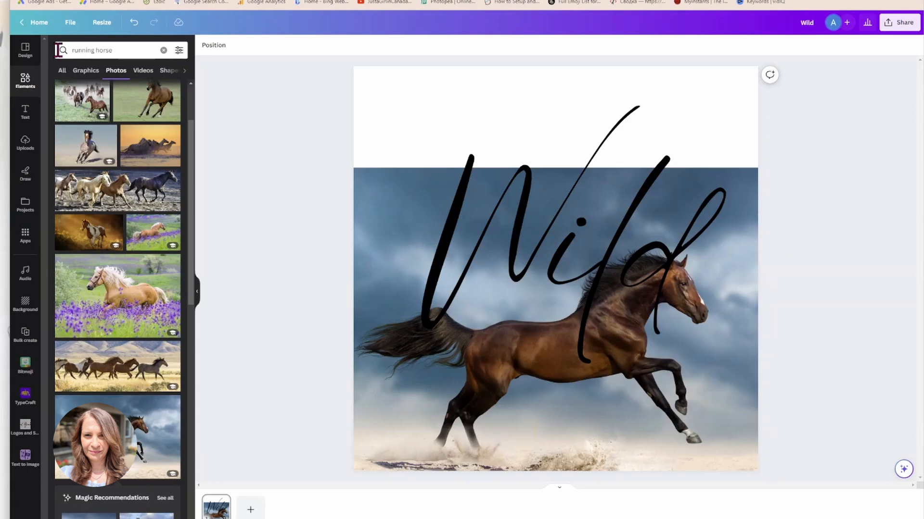
pyautogui.click(164, 50)
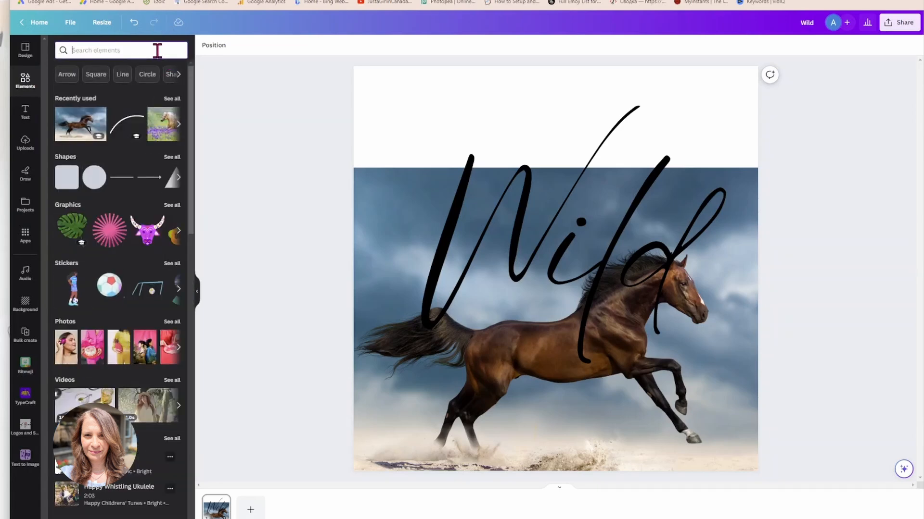
pyautogui.write('curved line')
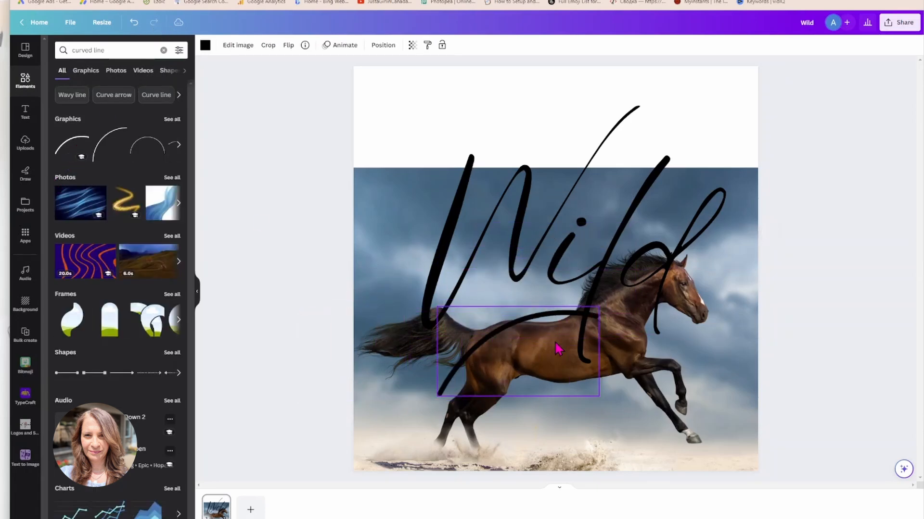
pyautogui.moveTo(518, 353); pyautogui.dragTo(744, 315)
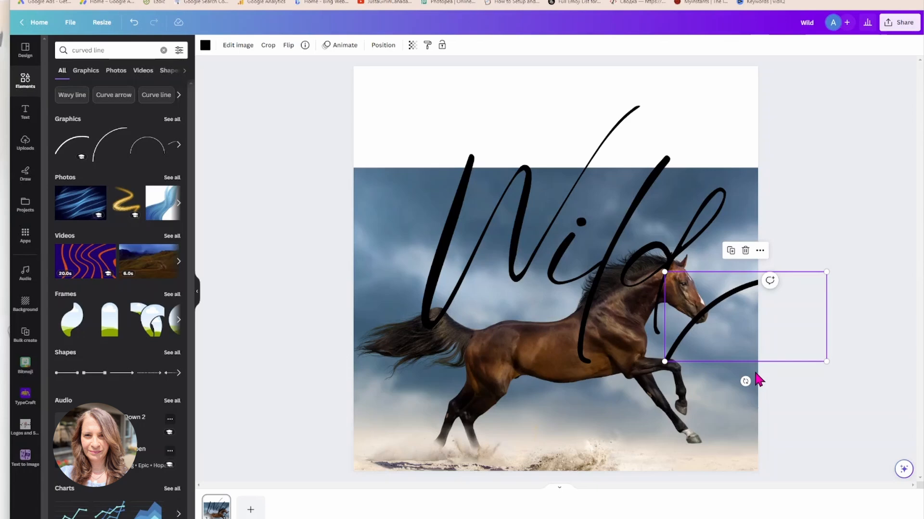
pyautogui.click(288, 46)
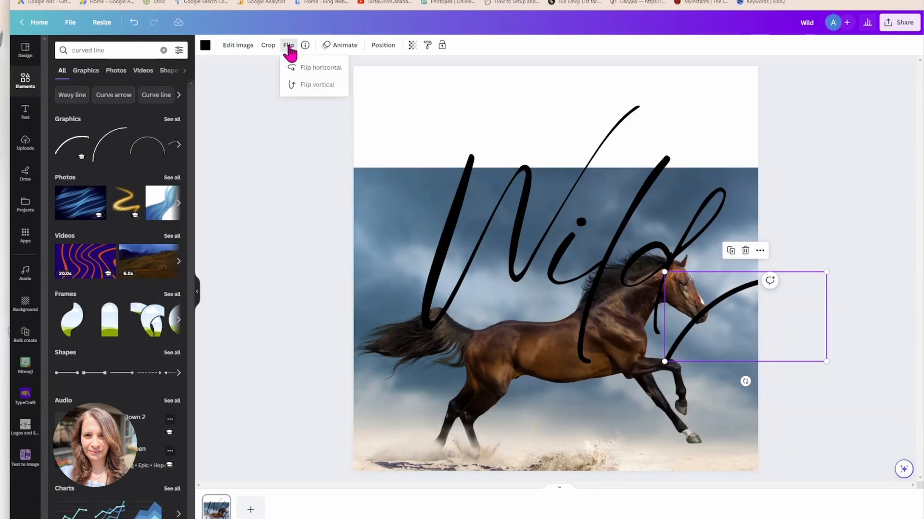
pyautogui.moveTo(305, 93)
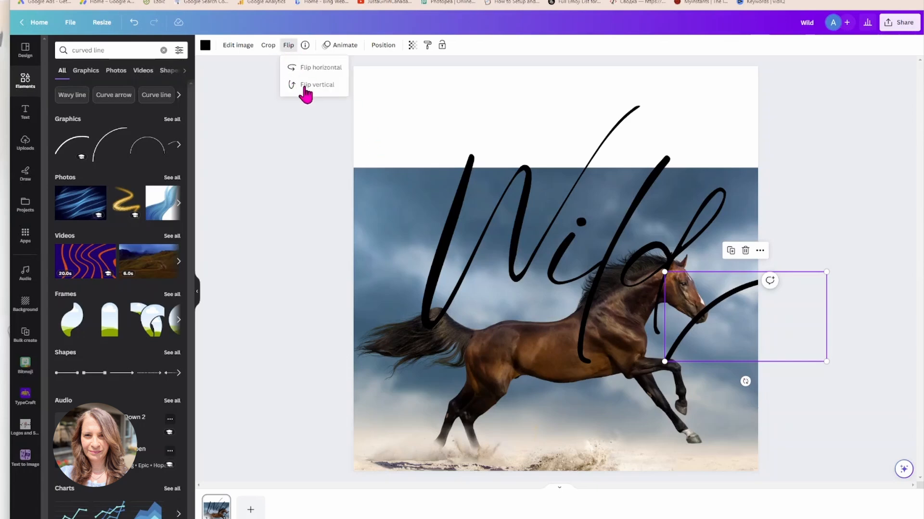
pyautogui.click(316, 85)
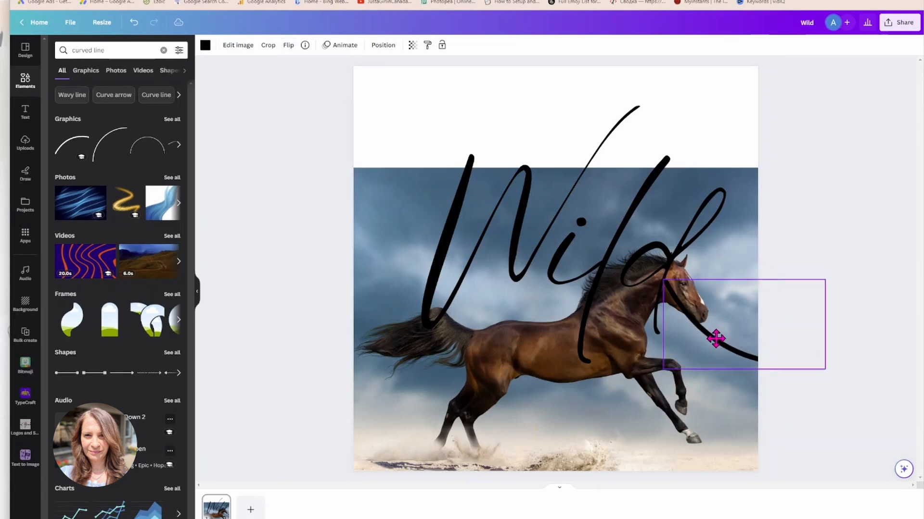
# - Position the curved line at the horse's head and shift the Wild lettering to meet it
pyautogui.moveTo(716, 339); pyautogui.dragTo(710, 358)
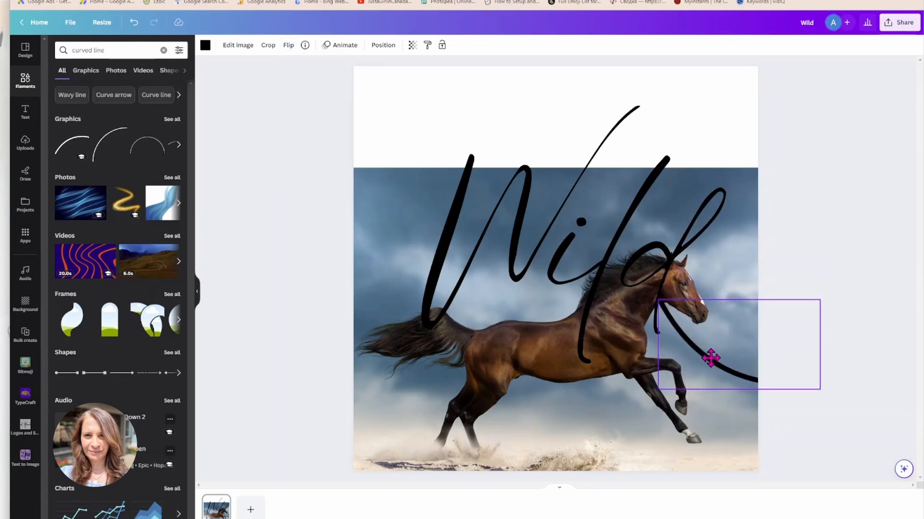
pyautogui.click(711, 358)
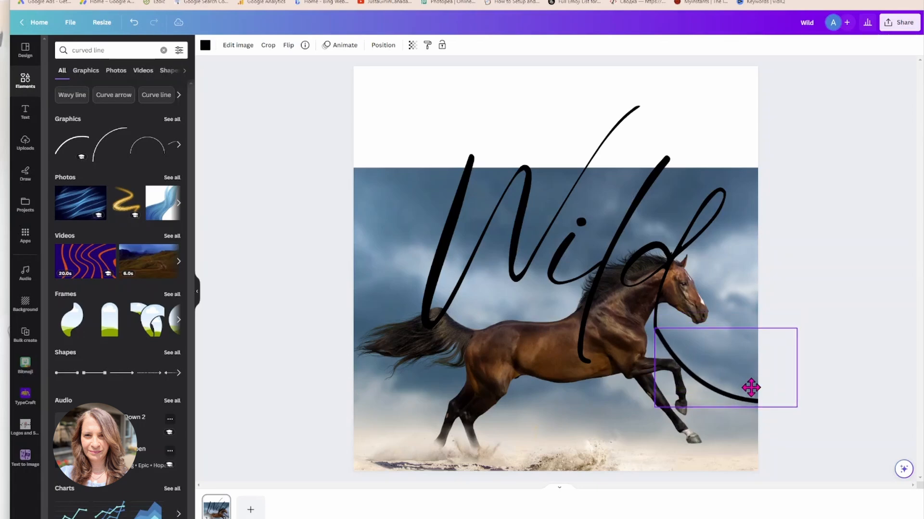
pyautogui.moveTo(752, 388); pyautogui.dragTo(767, 316)
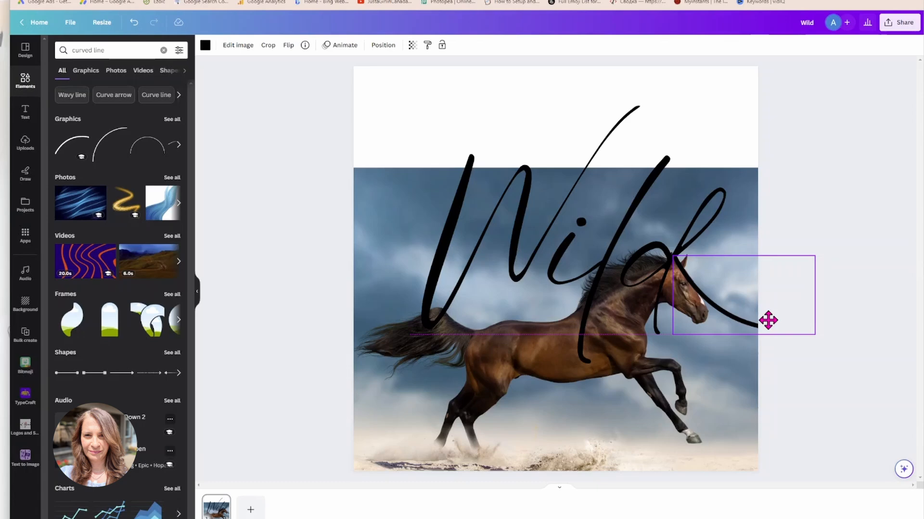
pyautogui.moveTo(768, 321); pyautogui.dragTo(771, 316)
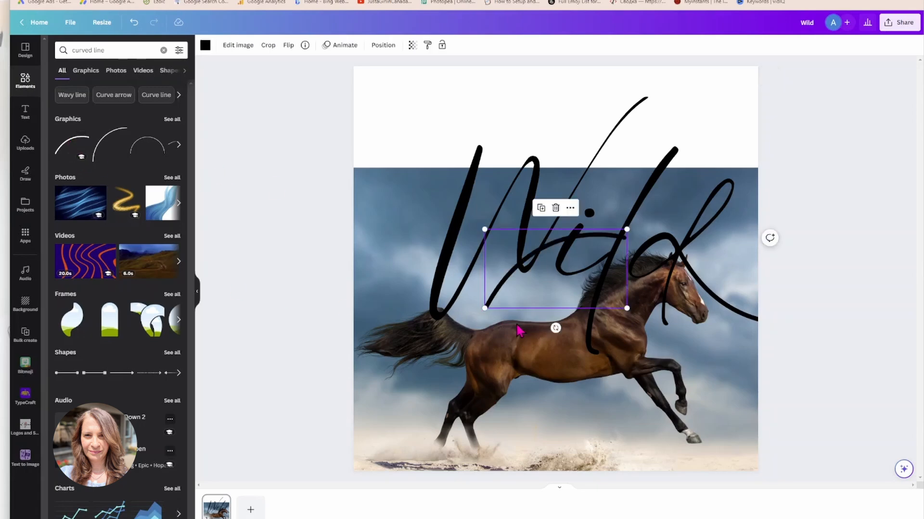
# - Add a curved line extending the W's stroke past the horse's tail and rotate it to match
pyautogui.click(287, 45)
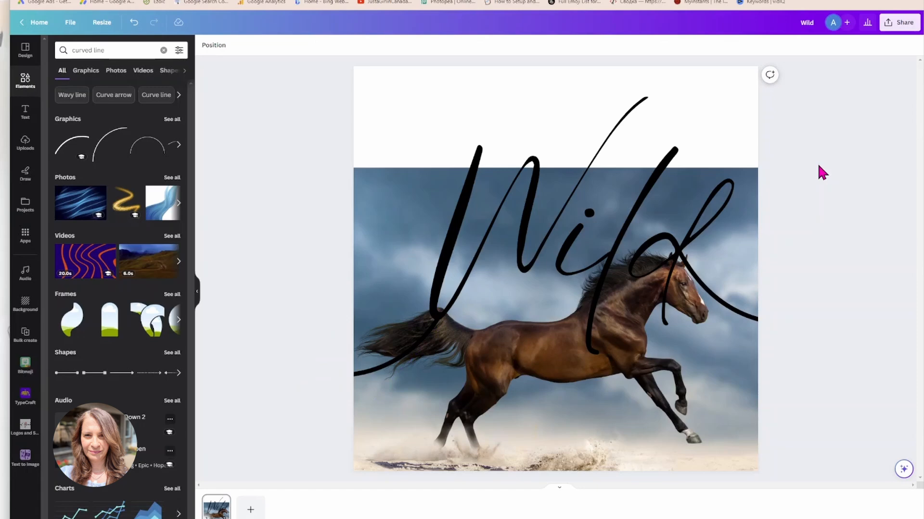
pyautogui.moveTo(403, 363)
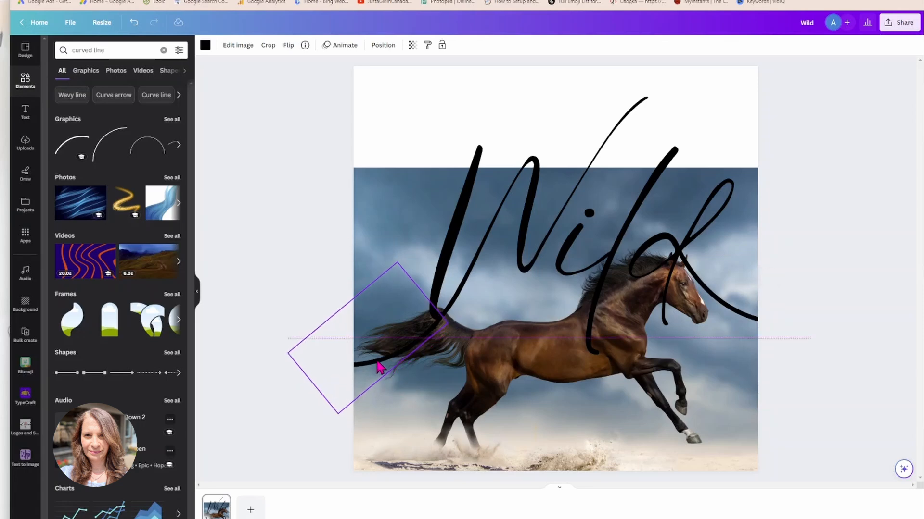
pyautogui.moveTo(380, 369); pyautogui.dragTo(395, 383)
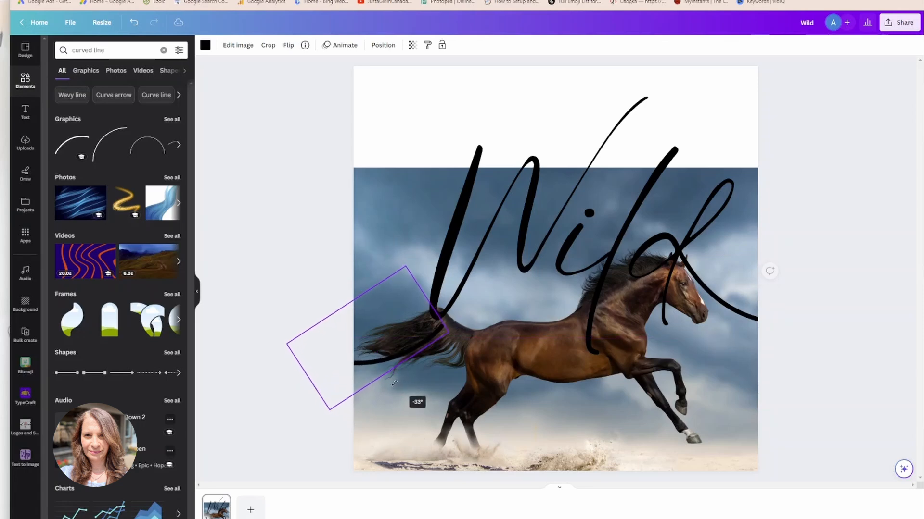
pyautogui.moveTo(394, 380); pyautogui.dragTo(383, 363)
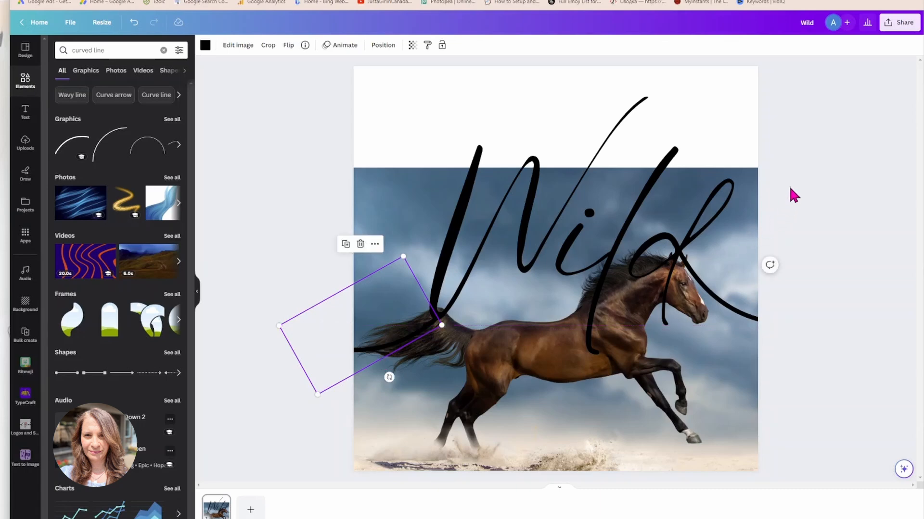
pyautogui.click(289, 191)
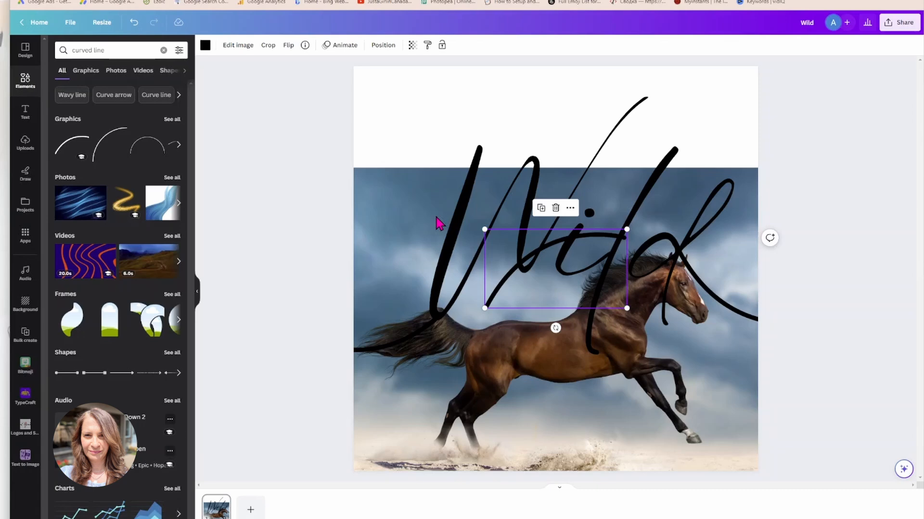
# - Place a small connecting curve between W and i, then nudge the horse photo upward
pyautogui.click(287, 45)
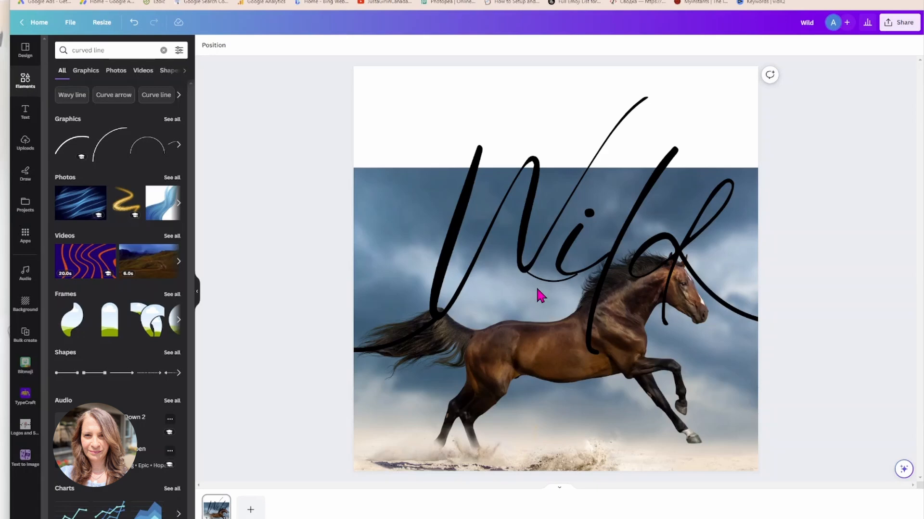
pyautogui.click(541, 293)
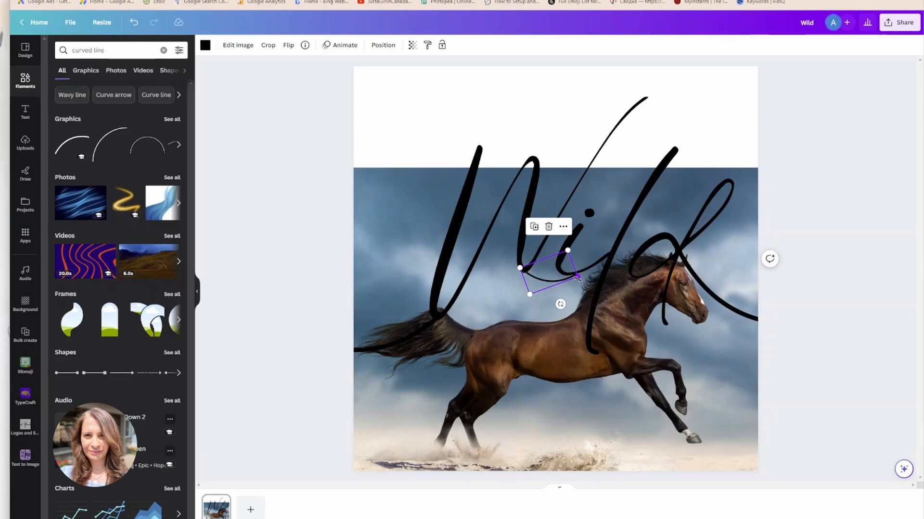
pyautogui.click(798, 193)
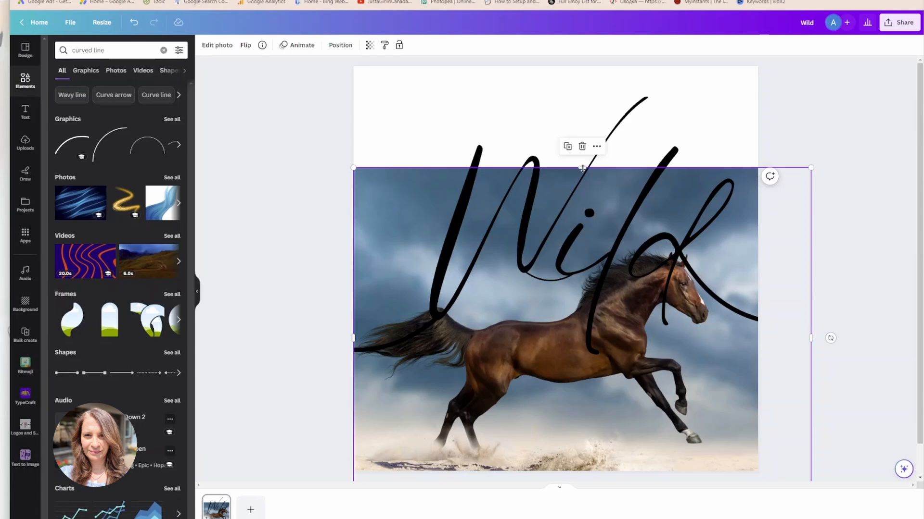
pyautogui.moveTo(581, 167); pyautogui.dragTo(578, 161)
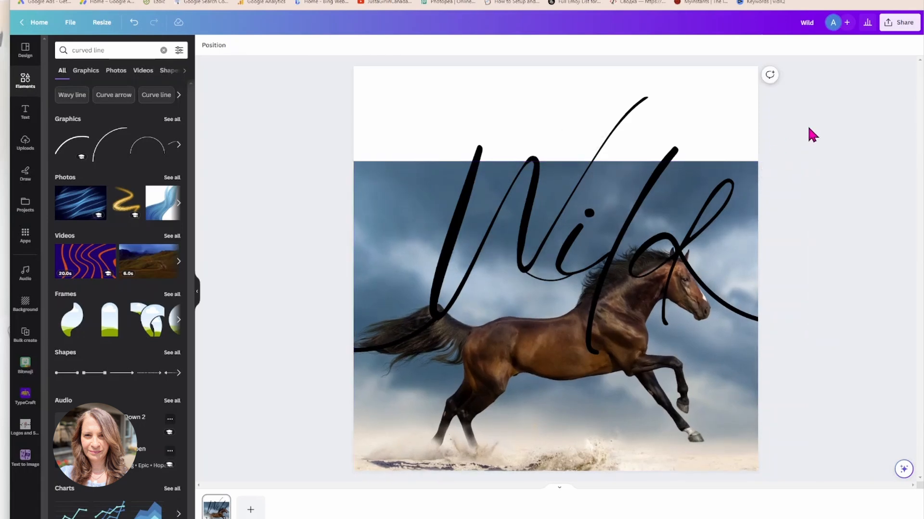
# - Download the finished design as a PNG via Share > Download
pyautogui.click(899, 22)
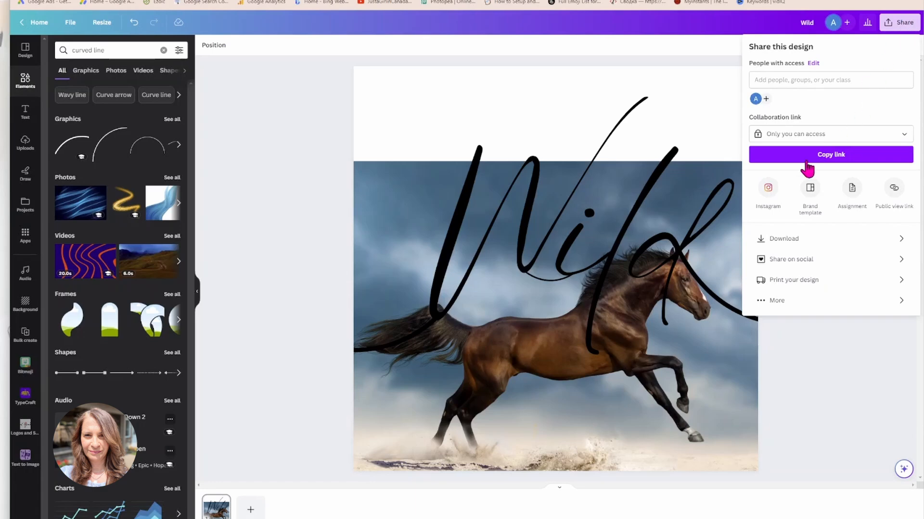
pyautogui.click(784, 238)
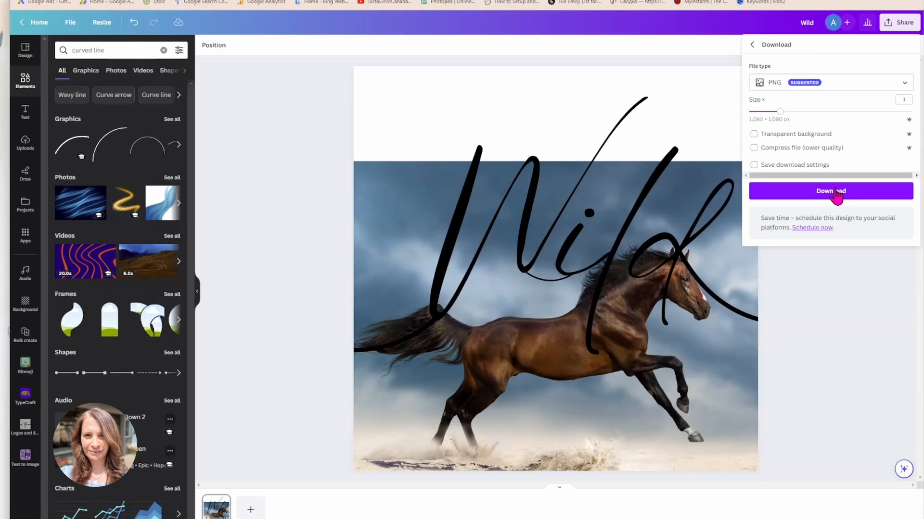
pyautogui.click(830, 191)
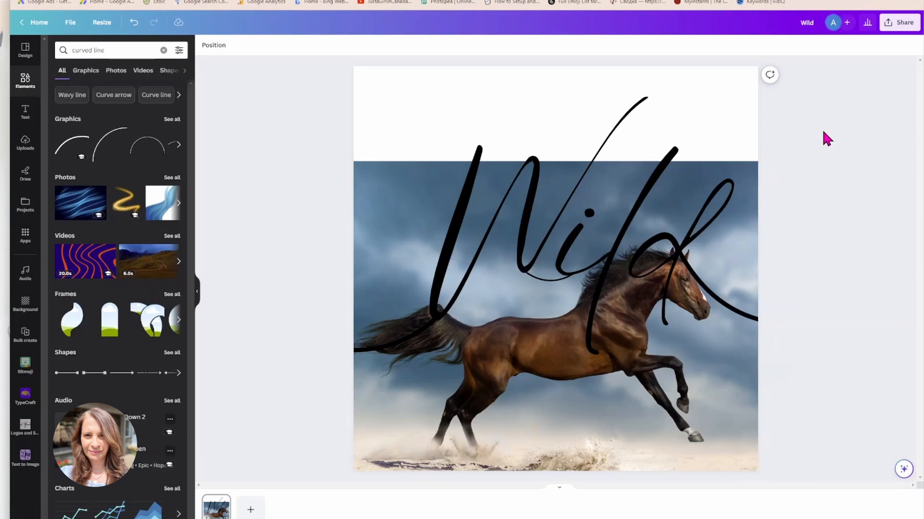
# - Add a second page, drop Wild.png onto it and position the image
pyautogui.click(250, 510)
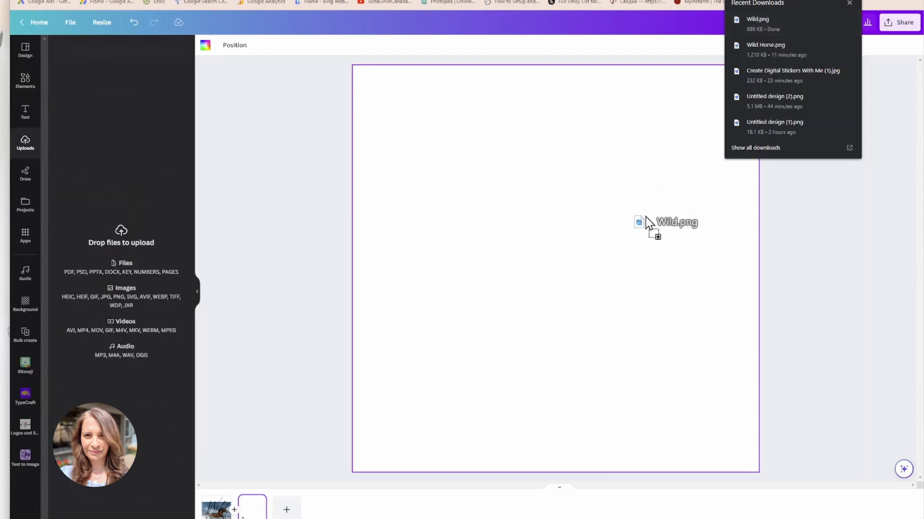
pyautogui.moveTo(665, 227); pyautogui.dragTo(555, 268)
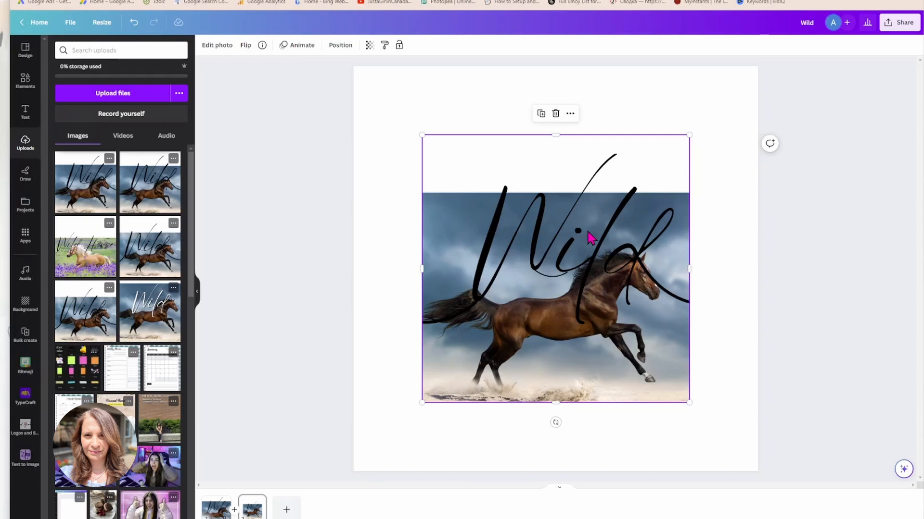
pyautogui.moveTo(588, 235); pyautogui.dragTo(510, 303)
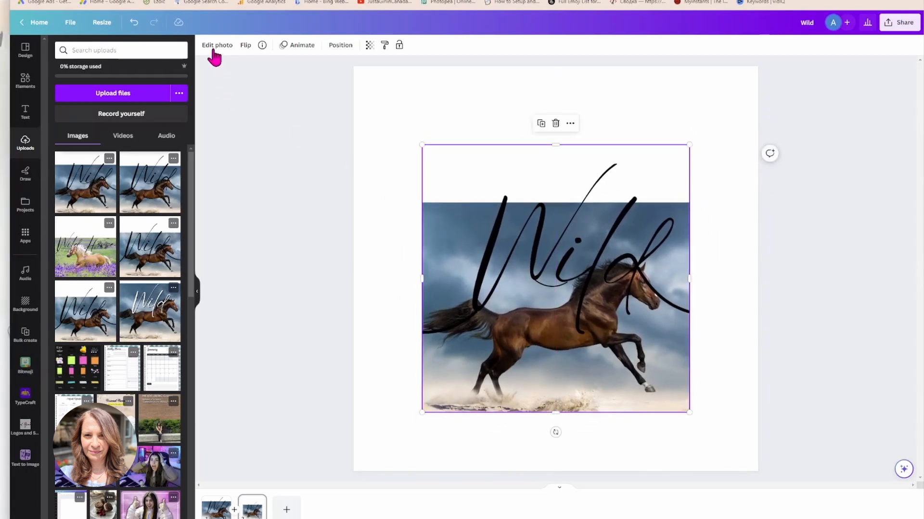
pyautogui.click(217, 46)
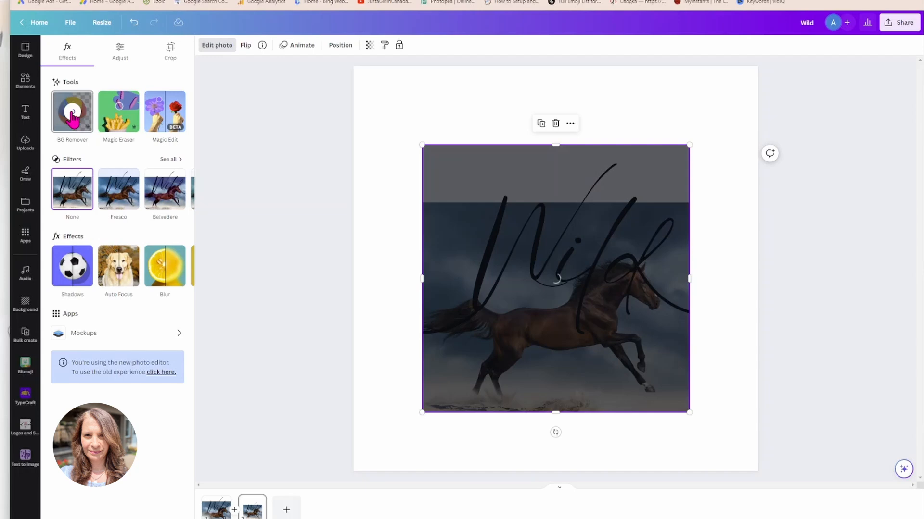
# - Run BG Remover on the image, leaving the horse and Wild letters on transparency
pyautogui.click(72, 111)
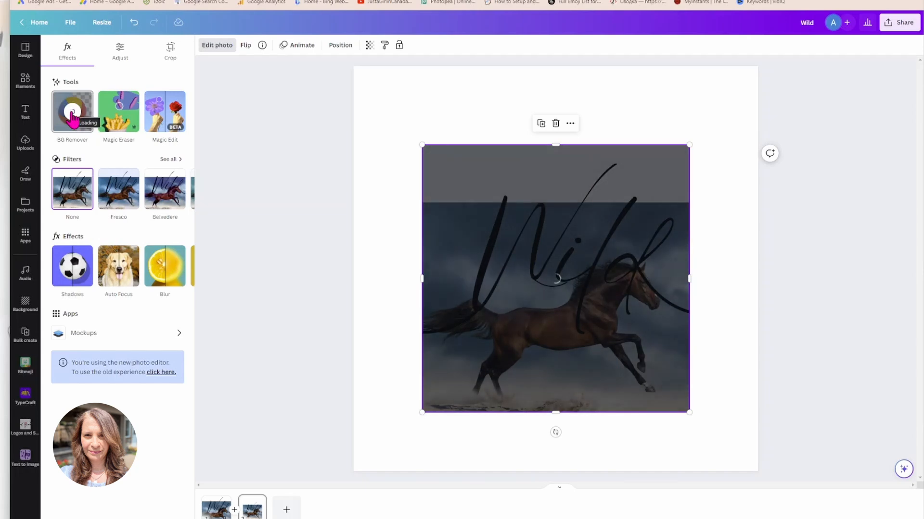
pyautogui.click(72, 112)
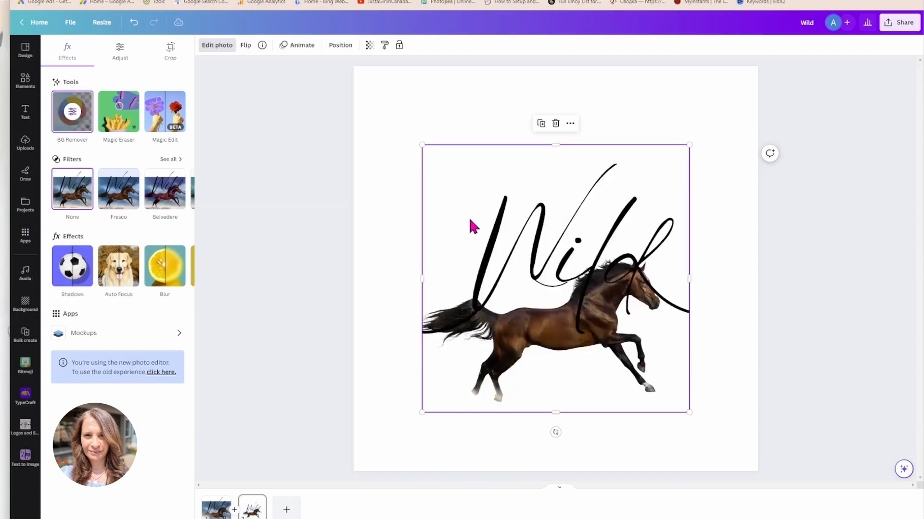
pyautogui.click(73, 111)
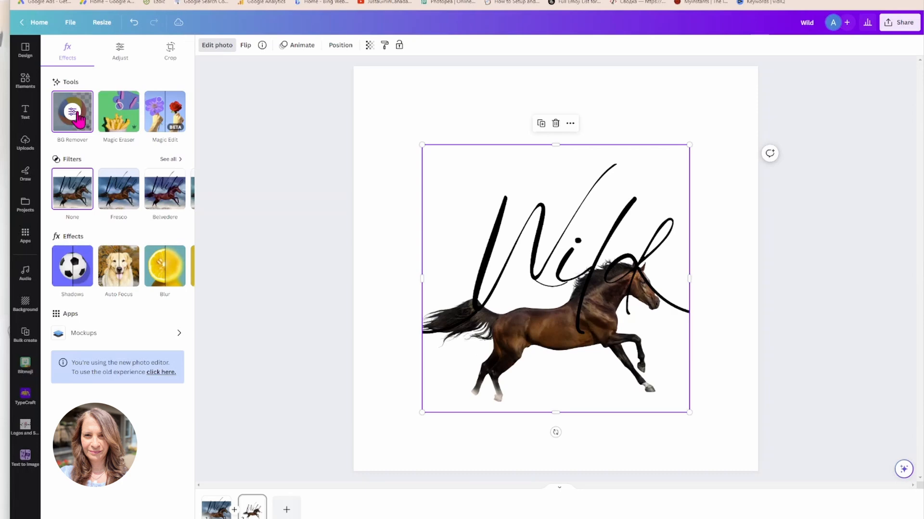
pyautogui.click(72, 111)
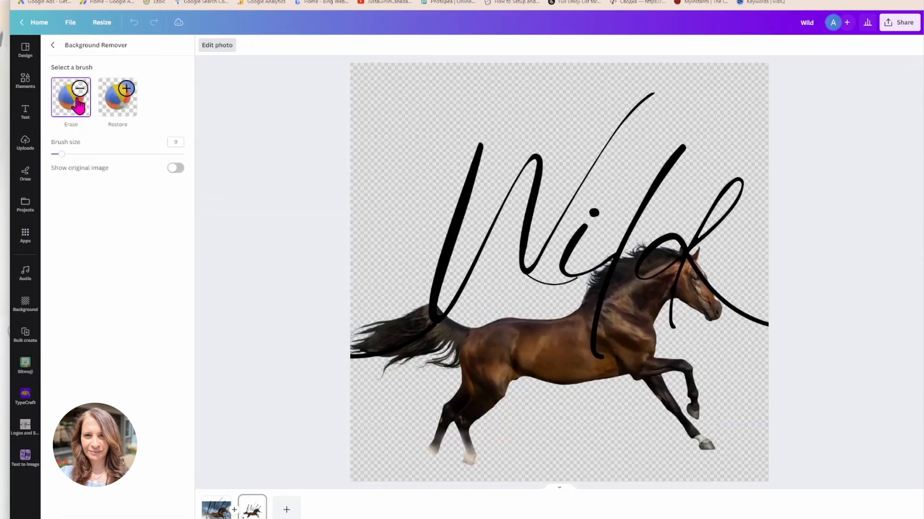
# - Switch to the Restore brush and raise its size to 77
pyautogui.click(117, 97)
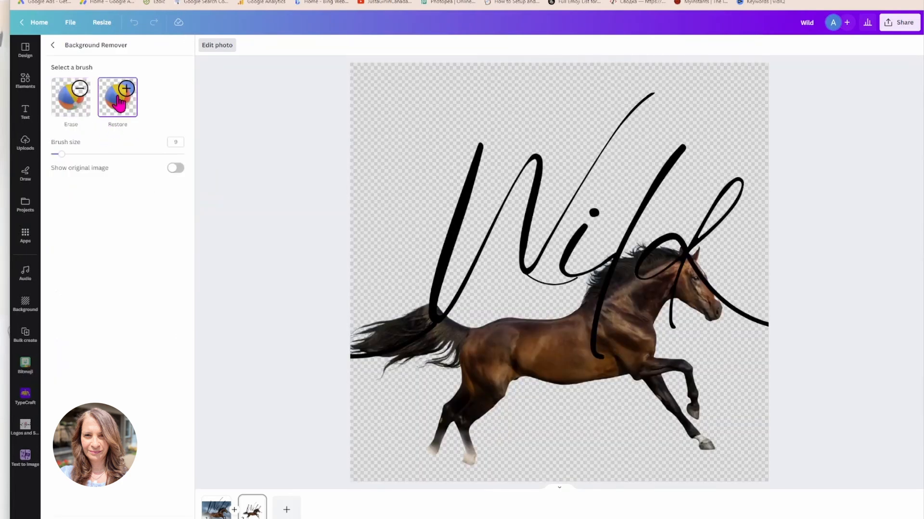
pyautogui.moveTo(63, 154); pyautogui.dragTo(115, 154)
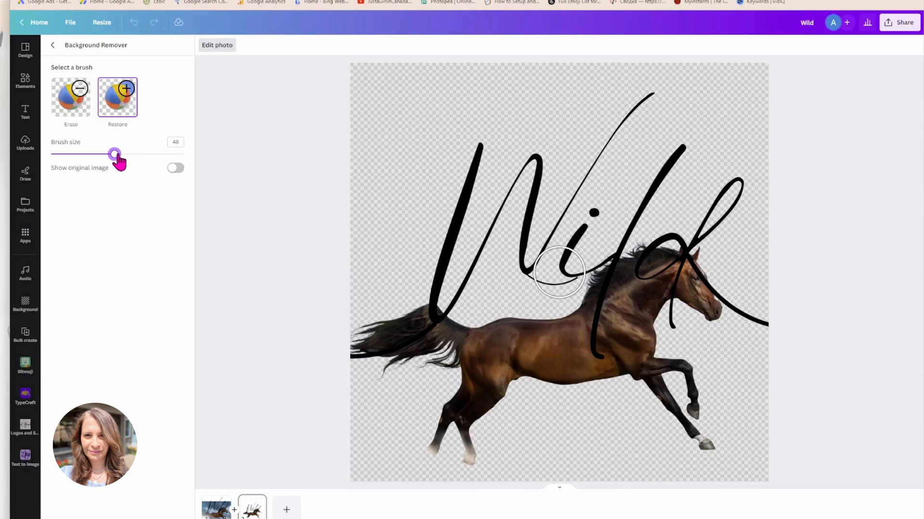
pyautogui.moveTo(115, 153); pyautogui.dragTo(154, 153)
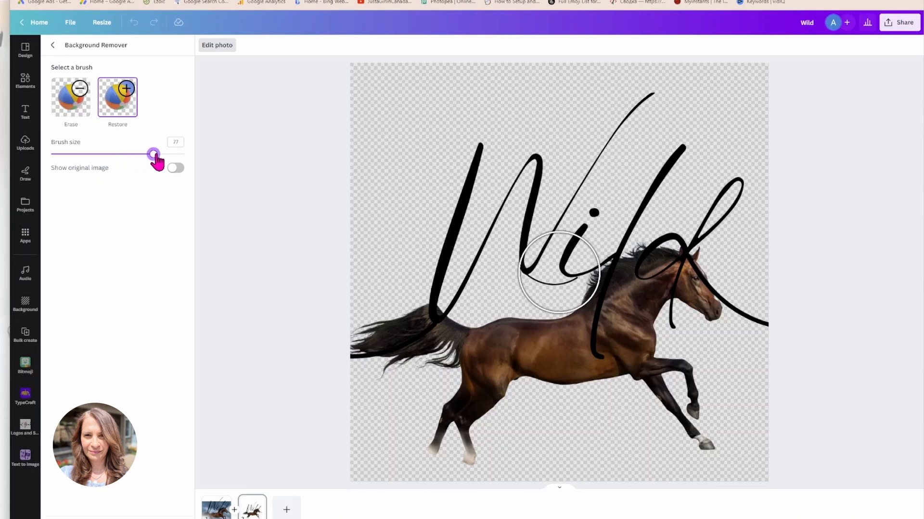
# - Paint back the sky and sand beneath and around the horse, then reduce the brush size
pyautogui.moveTo(558, 275); pyautogui.dragTo(369, 400)
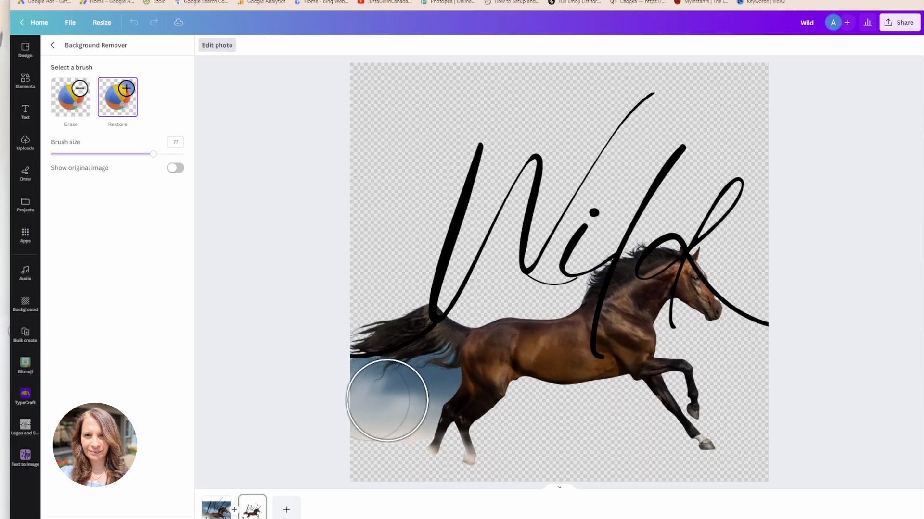
pyautogui.moveTo(386, 402); pyautogui.dragTo(356, 446)
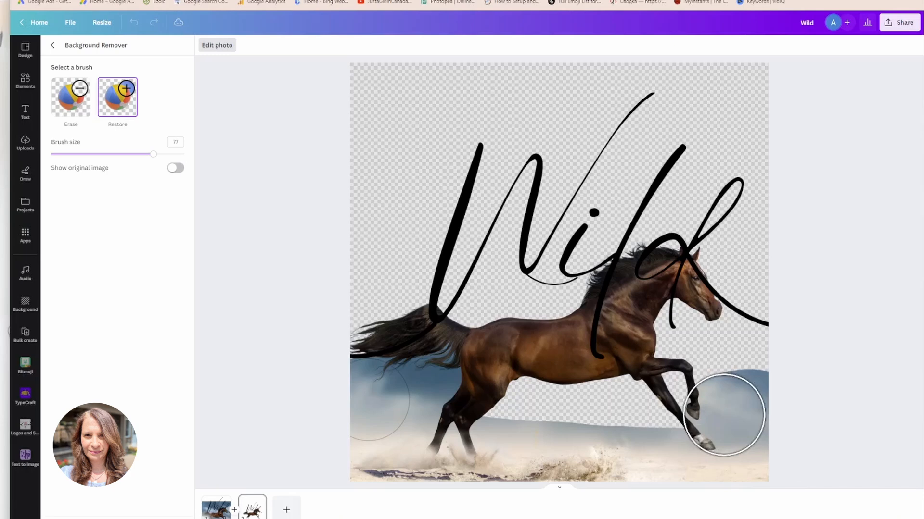
pyautogui.moveTo(724, 416); pyautogui.dragTo(674, 350)
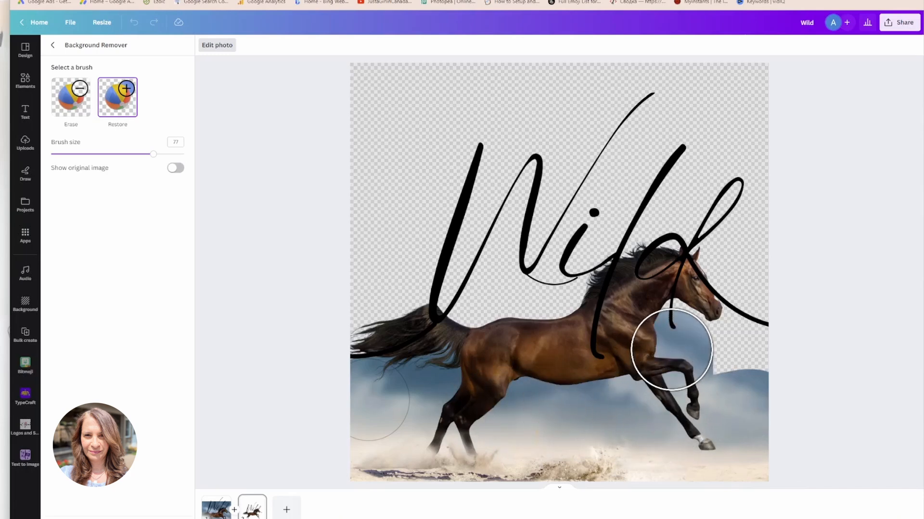
pyautogui.moveTo(671, 347); pyautogui.dragTo(742, 368)
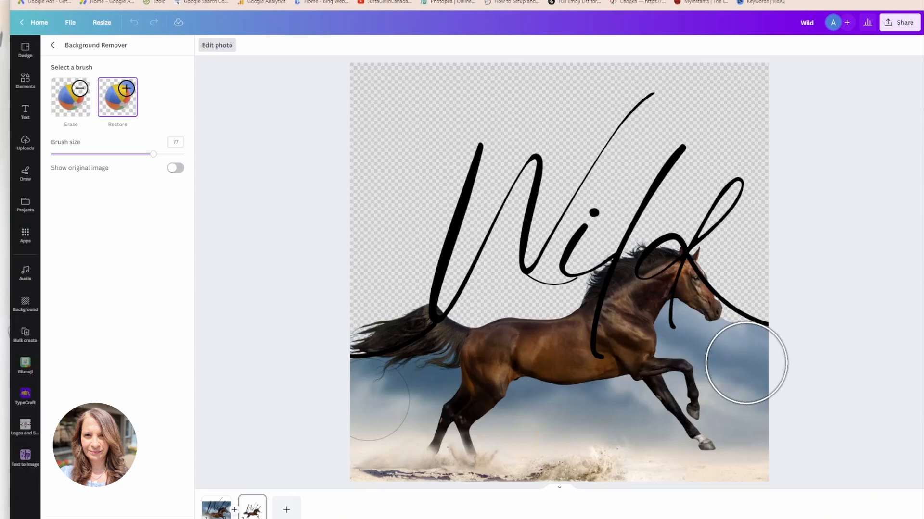
pyautogui.moveTo(746, 364); pyautogui.dragTo(707, 342)
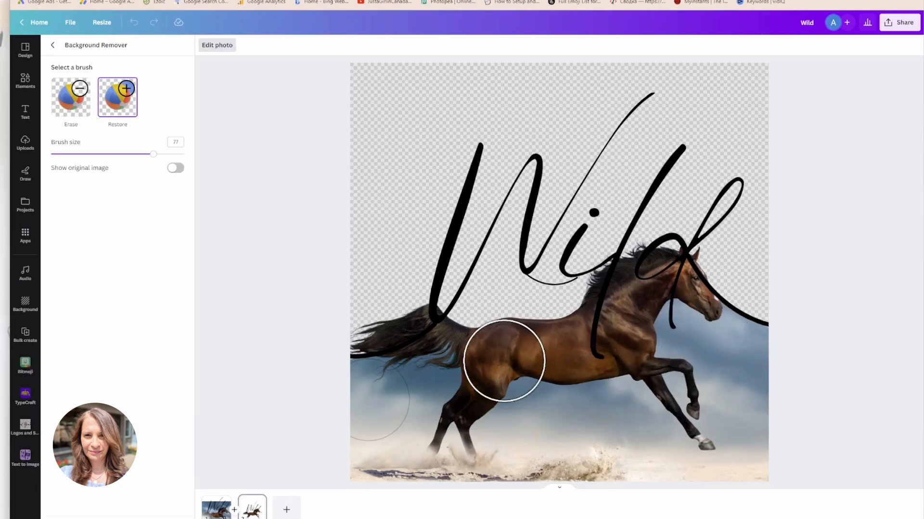
pyautogui.moveTo(503, 363); pyautogui.dragTo(486, 333)
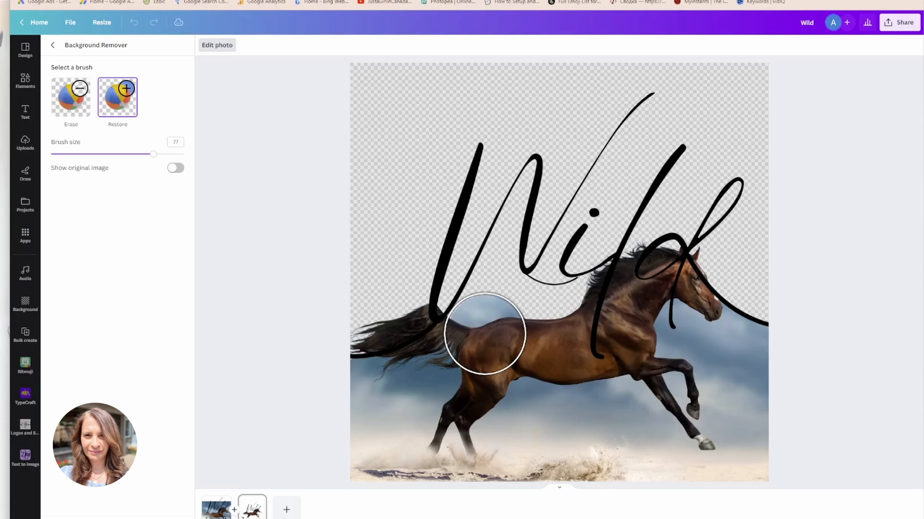
pyautogui.moveTo(484, 333); pyautogui.dragTo(589, 320)
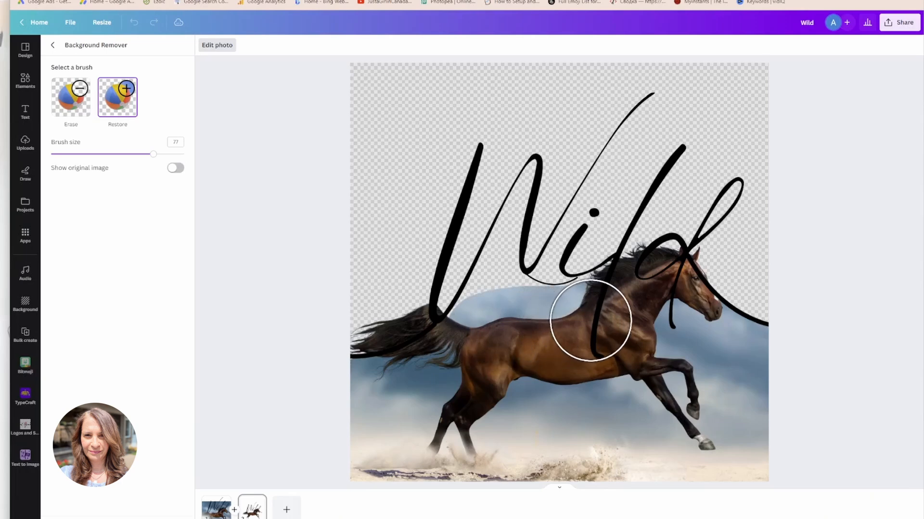
pyautogui.moveTo(589, 321); pyautogui.dragTo(617, 303)
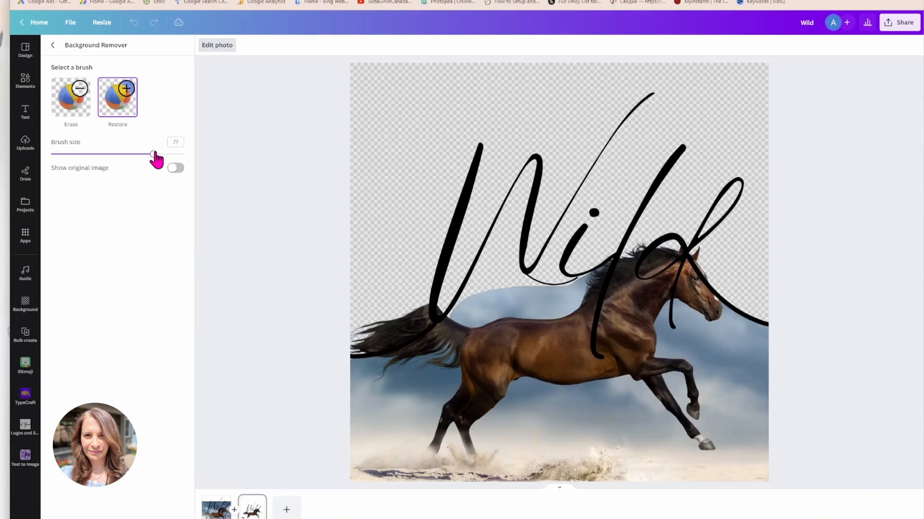
pyautogui.moveTo(154, 154); pyautogui.dragTo(70, 154)
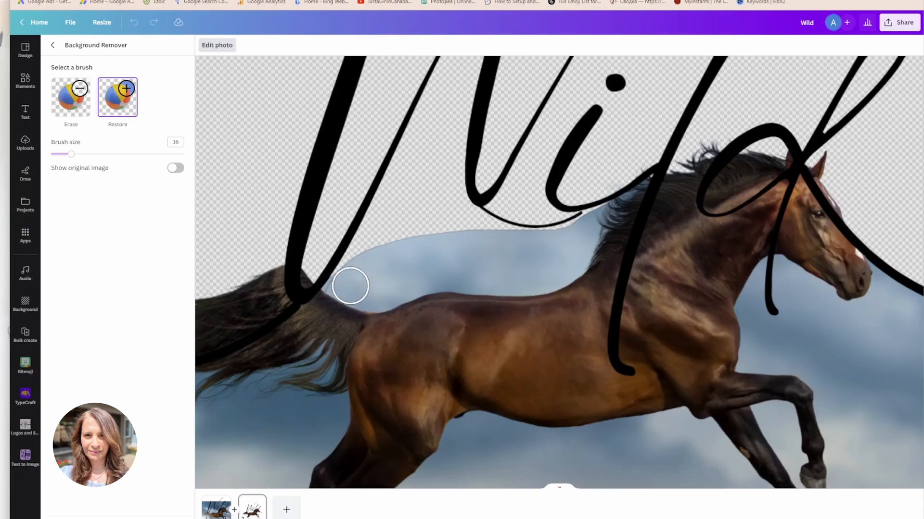
# - Restore the erased sky above the horse's back, from the tail up to the letters' bottoms
pyautogui.moveTo(350, 286); pyautogui.dragTo(372, 248)
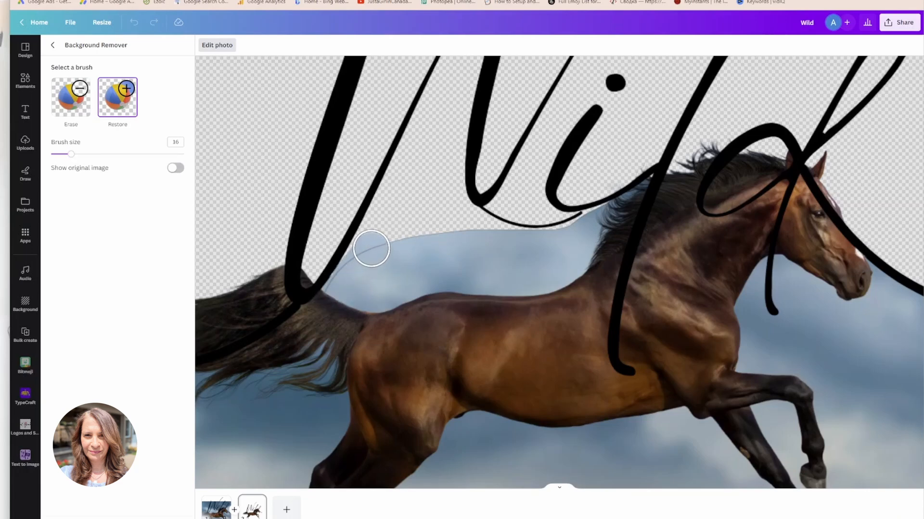
pyautogui.moveTo(372, 248); pyautogui.dragTo(449, 231)
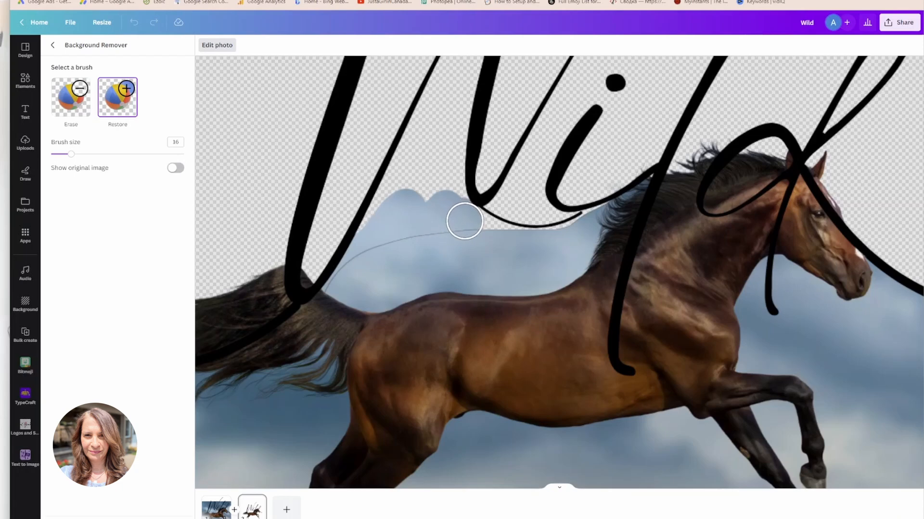
pyautogui.moveTo(464, 222); pyautogui.dragTo(487, 234)
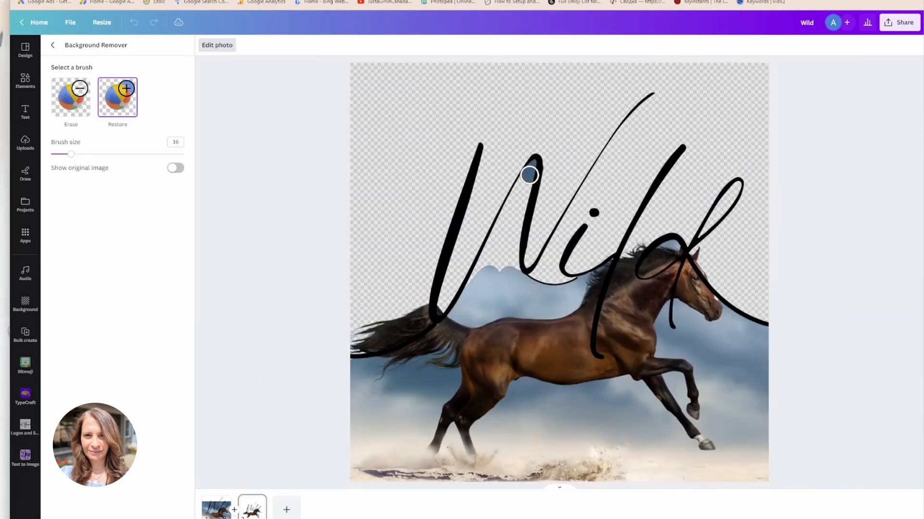
# - Restore sky inside the W's loops up to the strokes, then shrink the restore brush to 10
pyautogui.moveTo(528, 175); pyautogui.dragTo(520, 198)
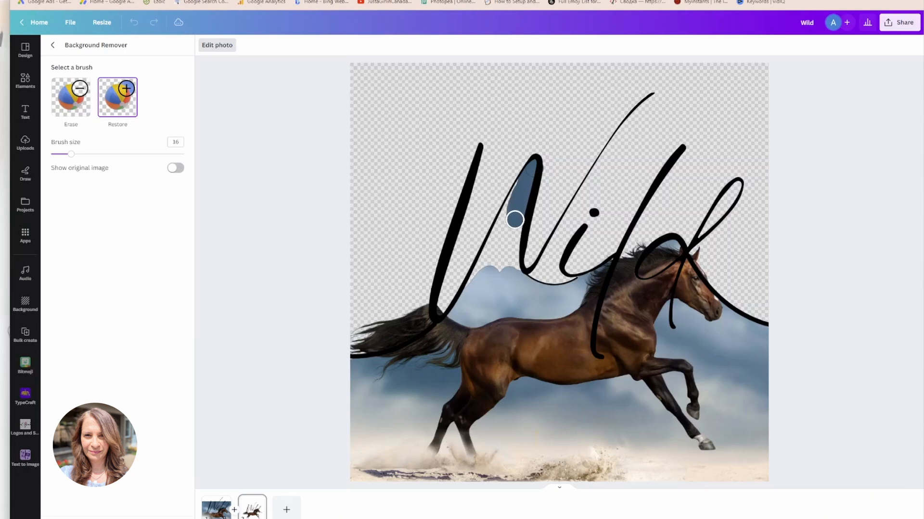
pyautogui.moveTo(514, 220); pyautogui.dragTo(513, 262)
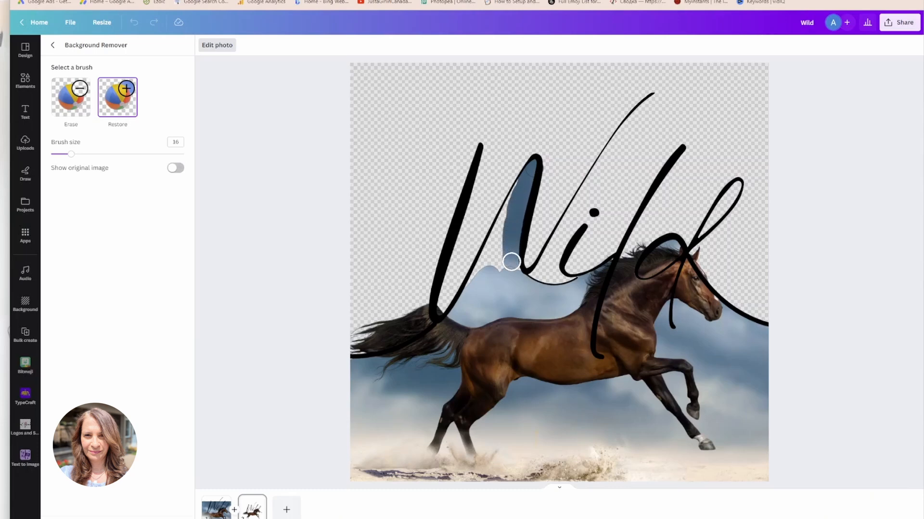
pyautogui.moveTo(511, 262); pyautogui.dragTo(503, 219)
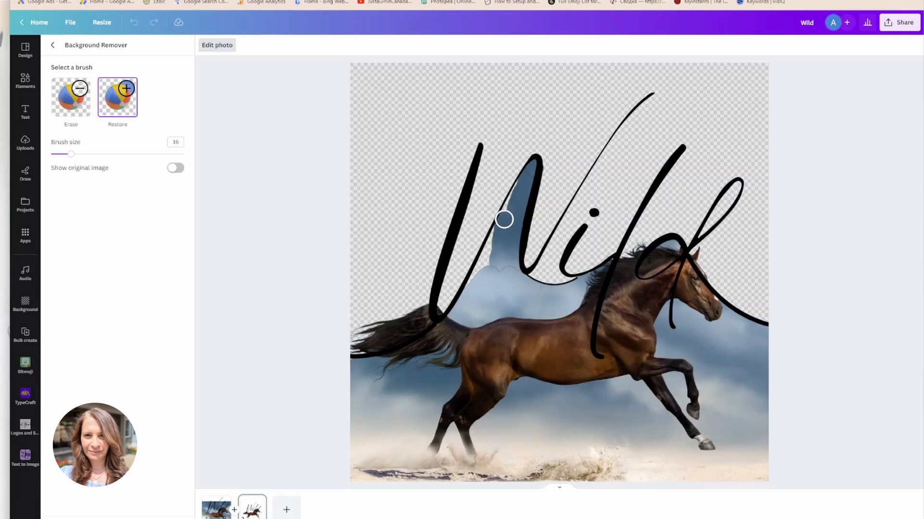
pyautogui.moveTo(519, 196)
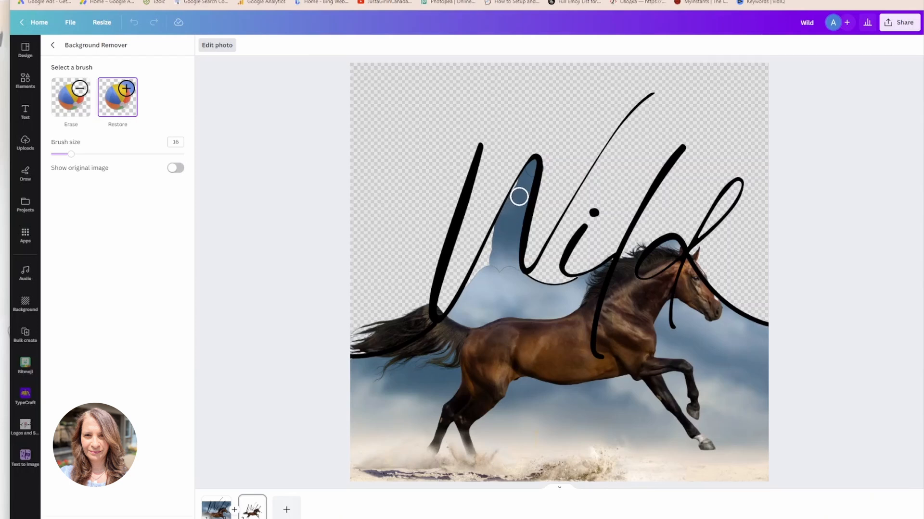
pyautogui.moveTo(523, 189)
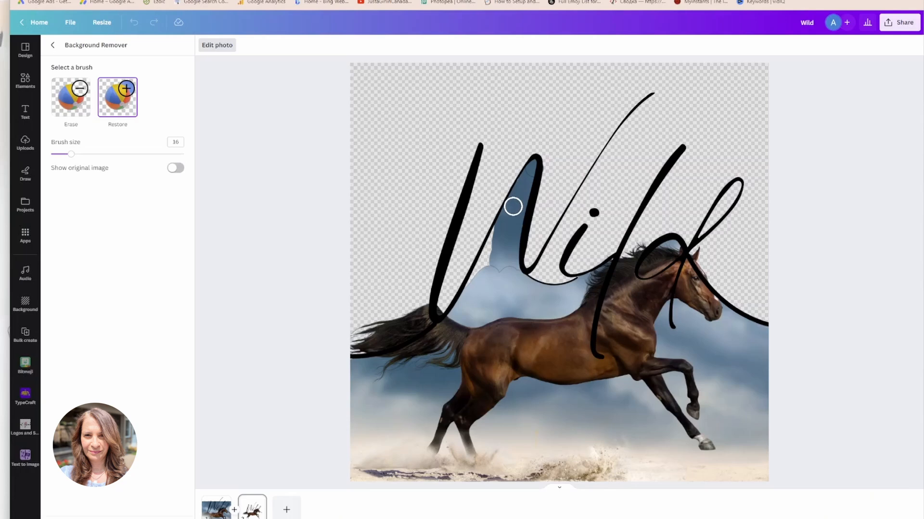
pyautogui.moveTo(522, 186)
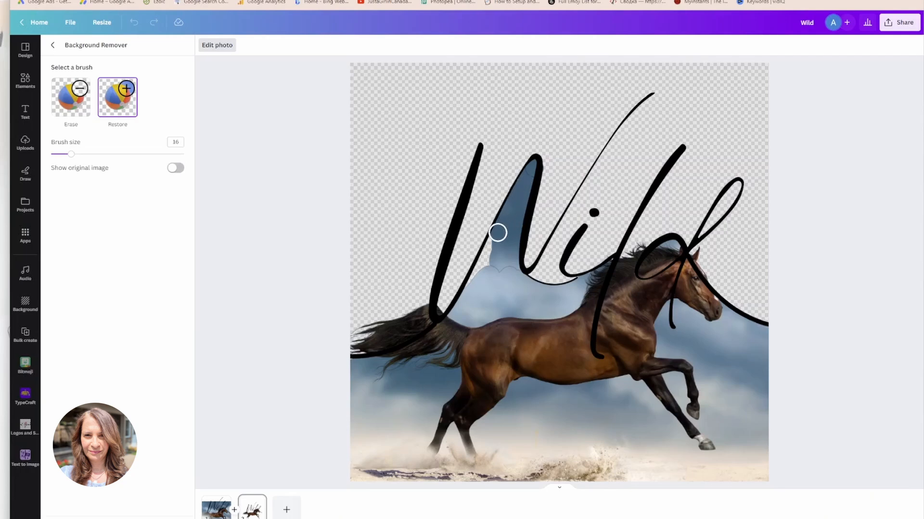
pyautogui.moveTo(496, 232); pyautogui.dragTo(484, 260)
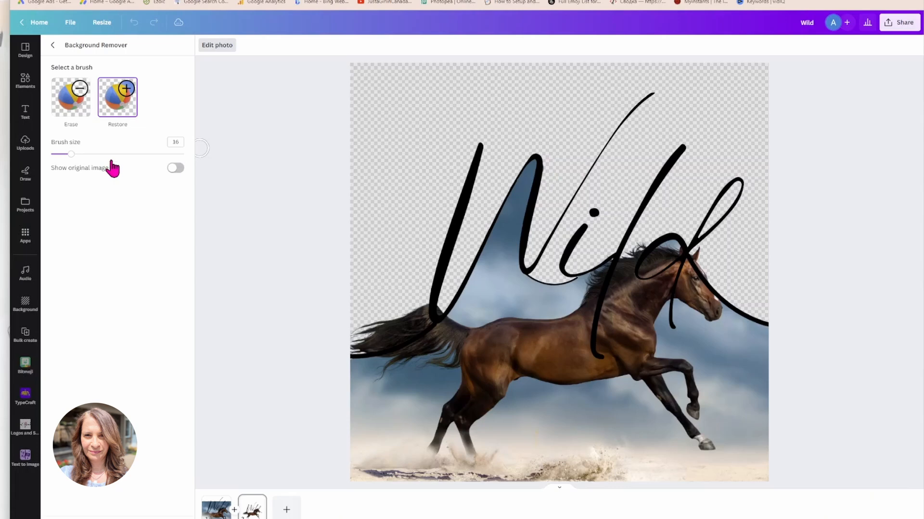
pyautogui.moveTo(72, 154); pyautogui.dragTo(62, 154)
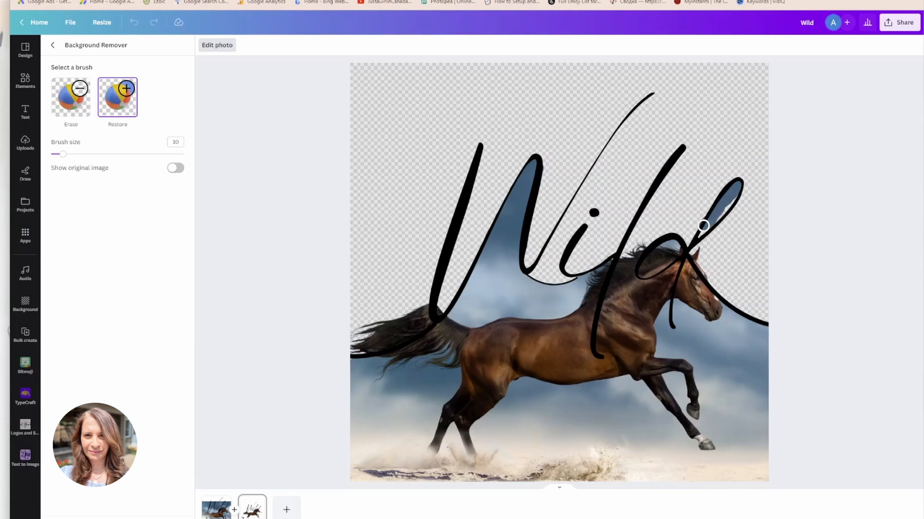
pyautogui.moveTo(285, 77)
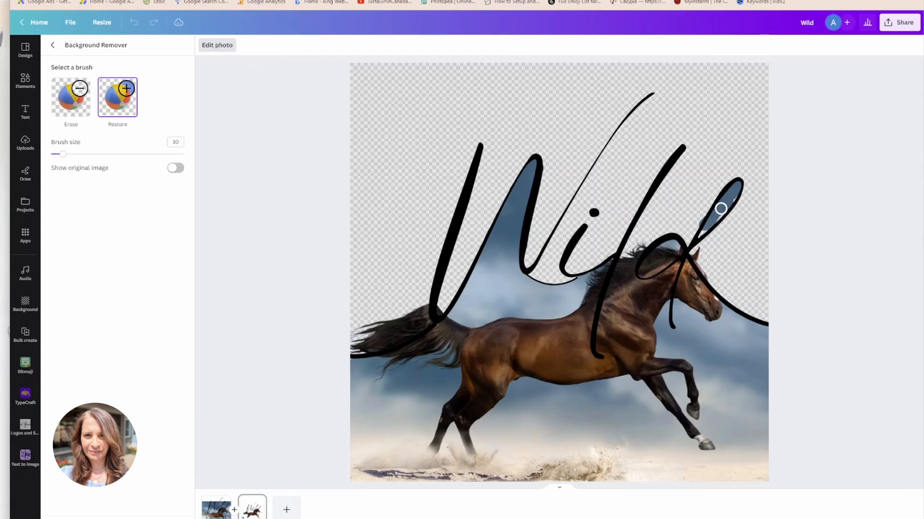
pyautogui.moveTo(730, 197)
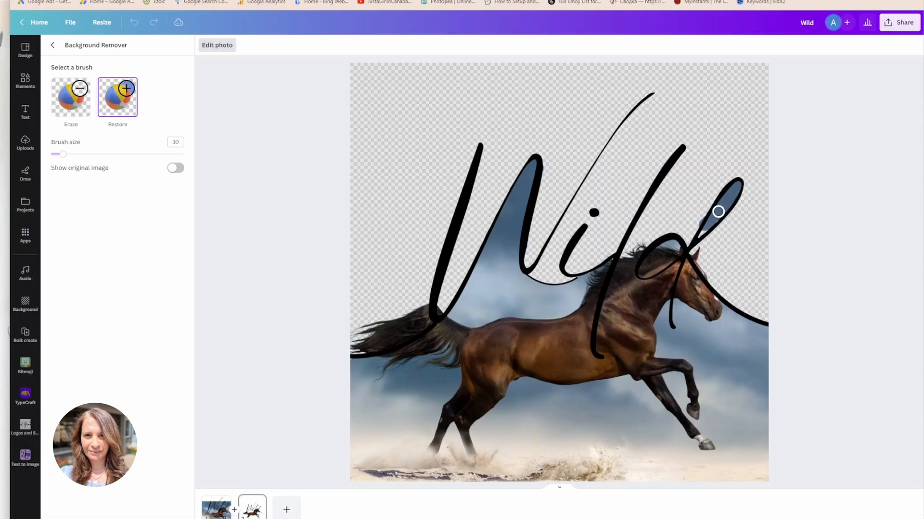
pyautogui.moveTo(709, 219)
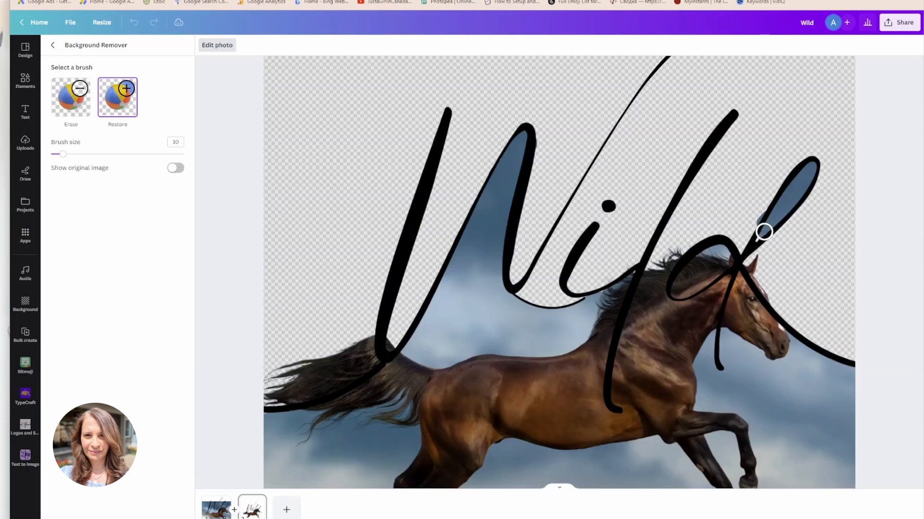
pyautogui.moveTo(80, 163)
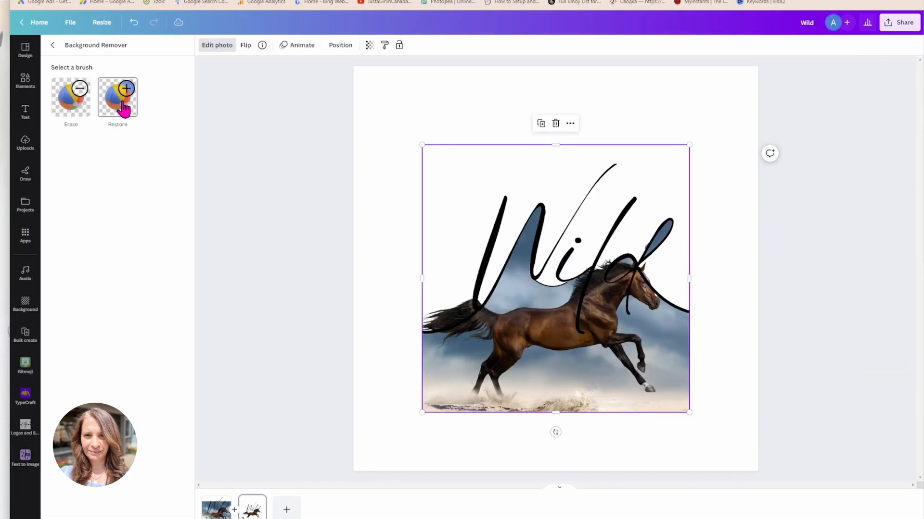
pyautogui.moveTo(212, 153)
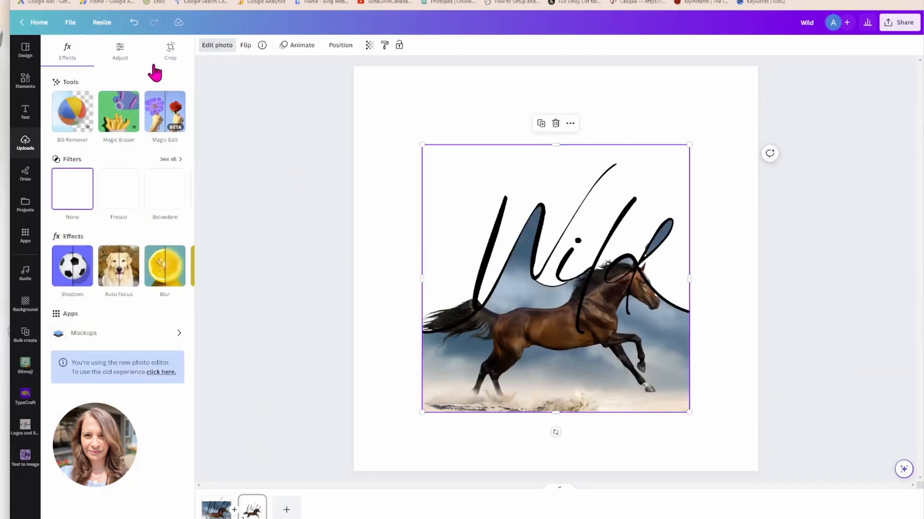
# - Leave Background Remover and return to editing the horse photo
pyautogui.click(72, 112)
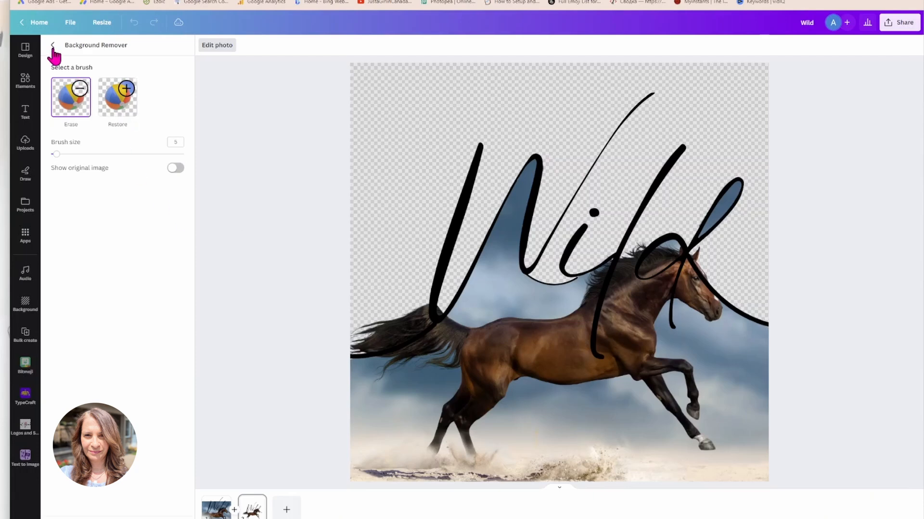
pyautogui.click(52, 45)
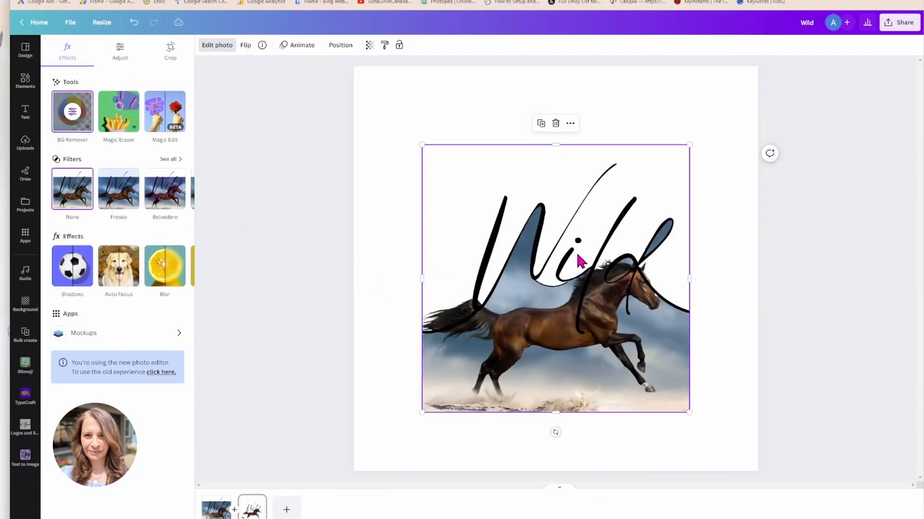
# - Move the cutout photo to the corner and enlarge it to fill the 1080 × 1080 page
pyautogui.moveTo(554, 280); pyautogui.dragTo(485, 338)
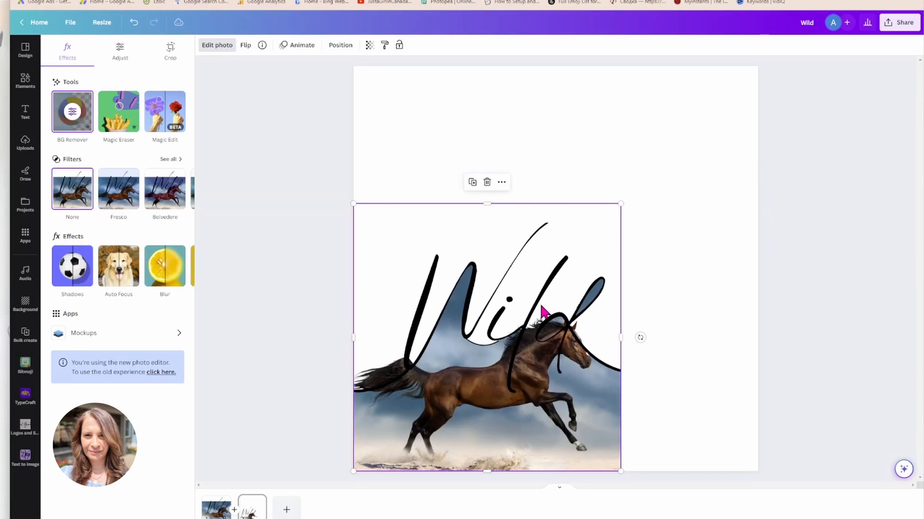
pyautogui.moveTo(620, 204); pyautogui.dragTo(678, 146)
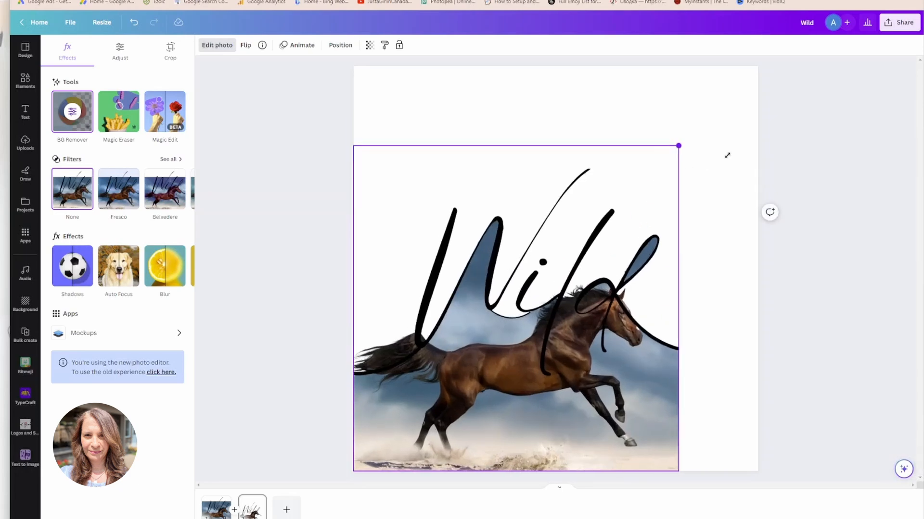
pyautogui.moveTo(678, 145); pyautogui.dragTo(757, 66)
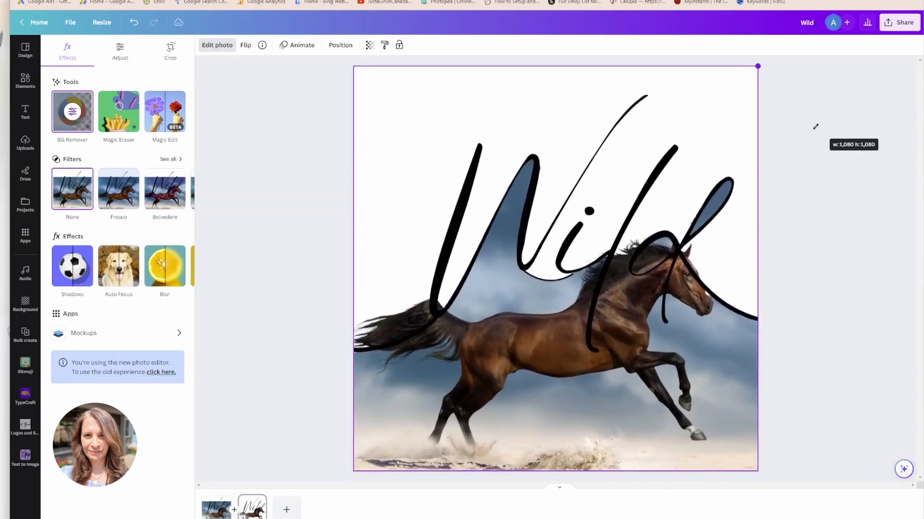
pyautogui.click(25, 144)
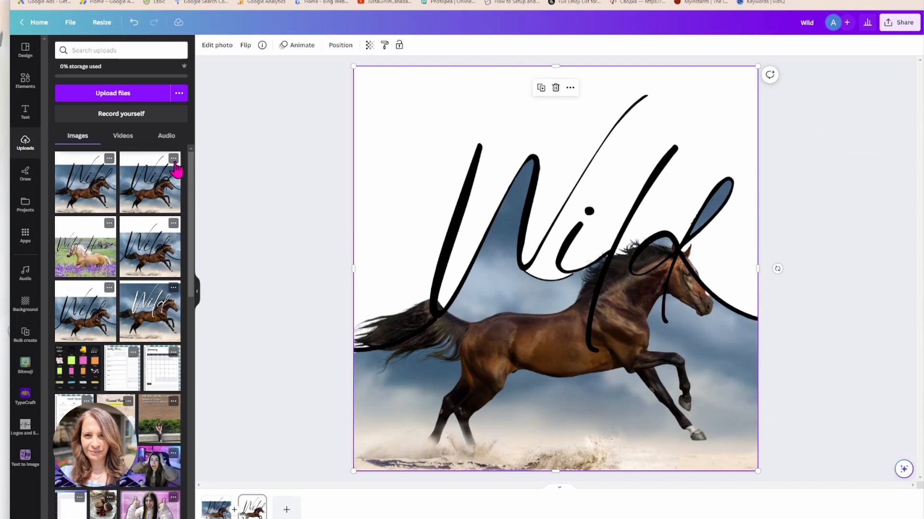
# - Search 'running horses', add the clip and stretch it across the page's full width
pyautogui.write('running horses')
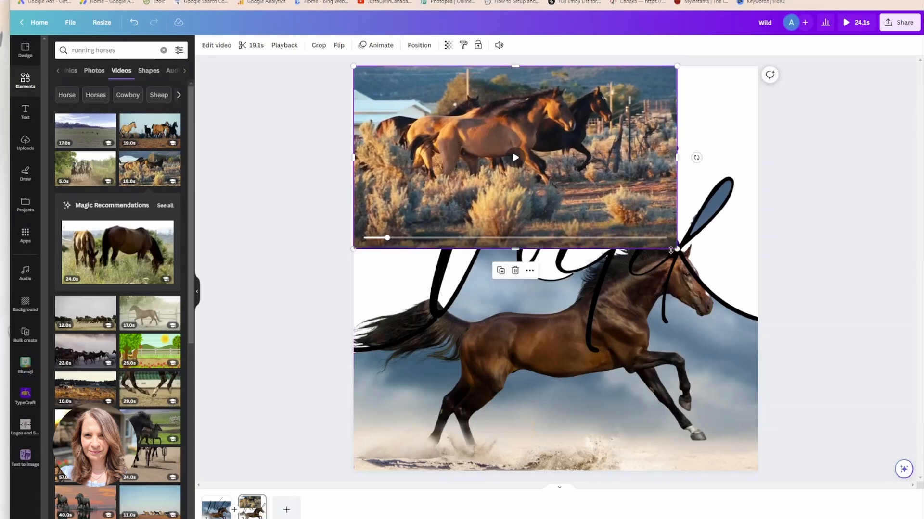
pyautogui.moveTo(677, 249); pyautogui.dragTo(789, 312)
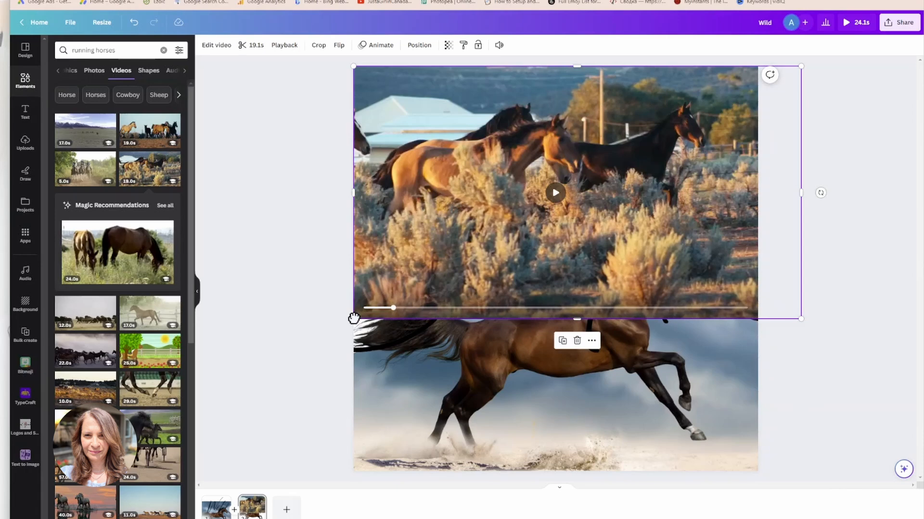
pyautogui.moveTo(353, 319); pyautogui.dragTo(321, 337)
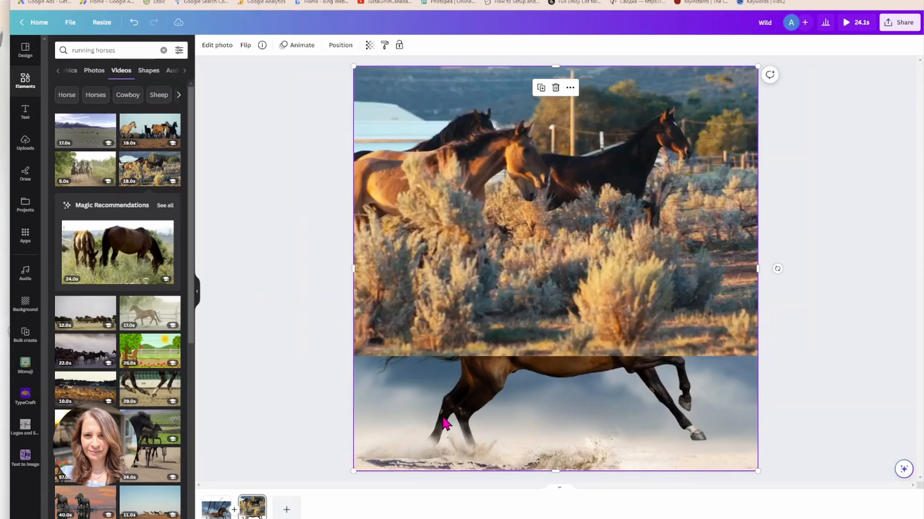
pyautogui.moveTo(342, 80)
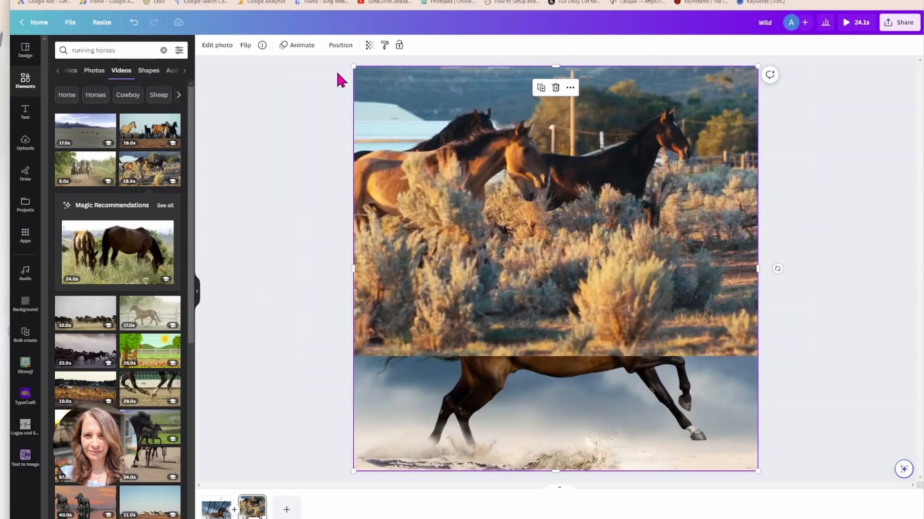
# - Send the video behind the horse photo and play it through the transparent letters
pyautogui.click(340, 45)
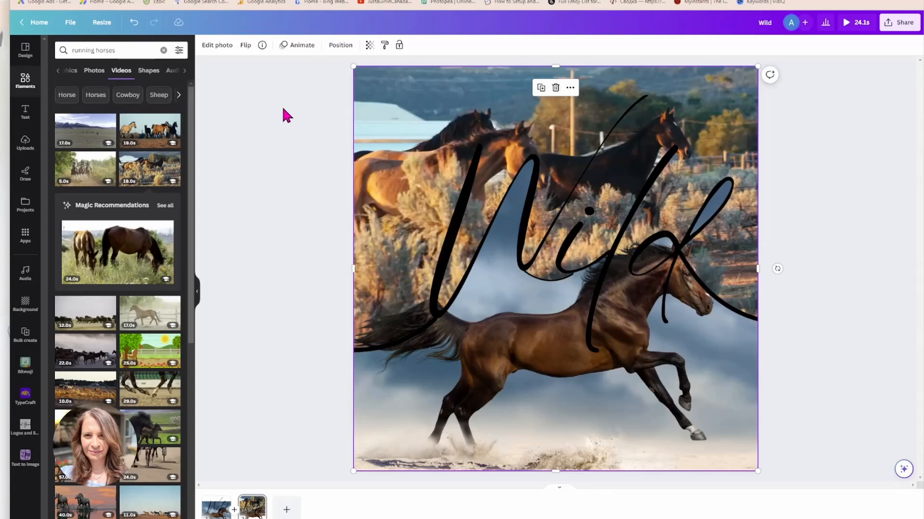
pyautogui.click(554, 211)
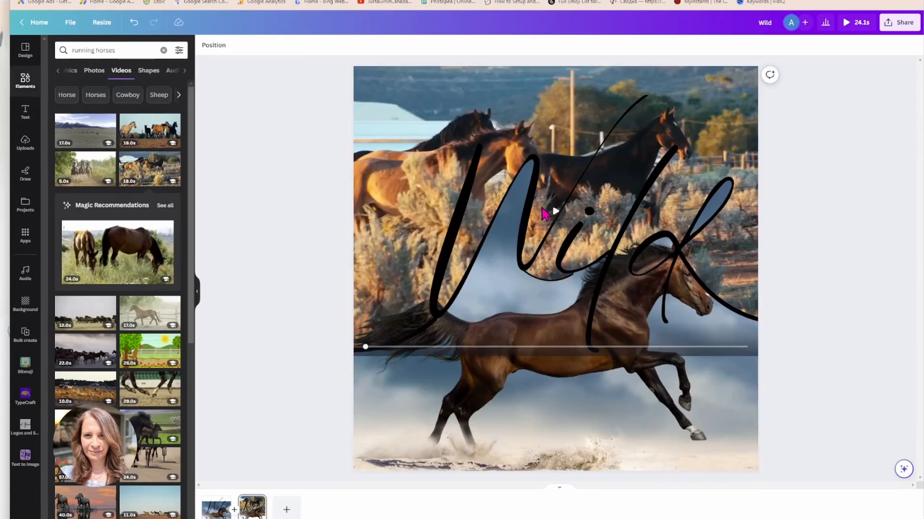
pyautogui.click(554, 211)
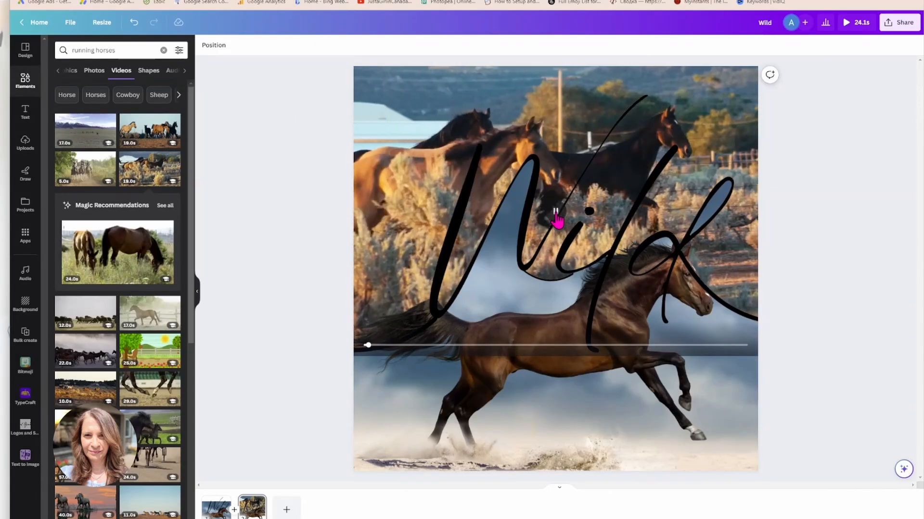